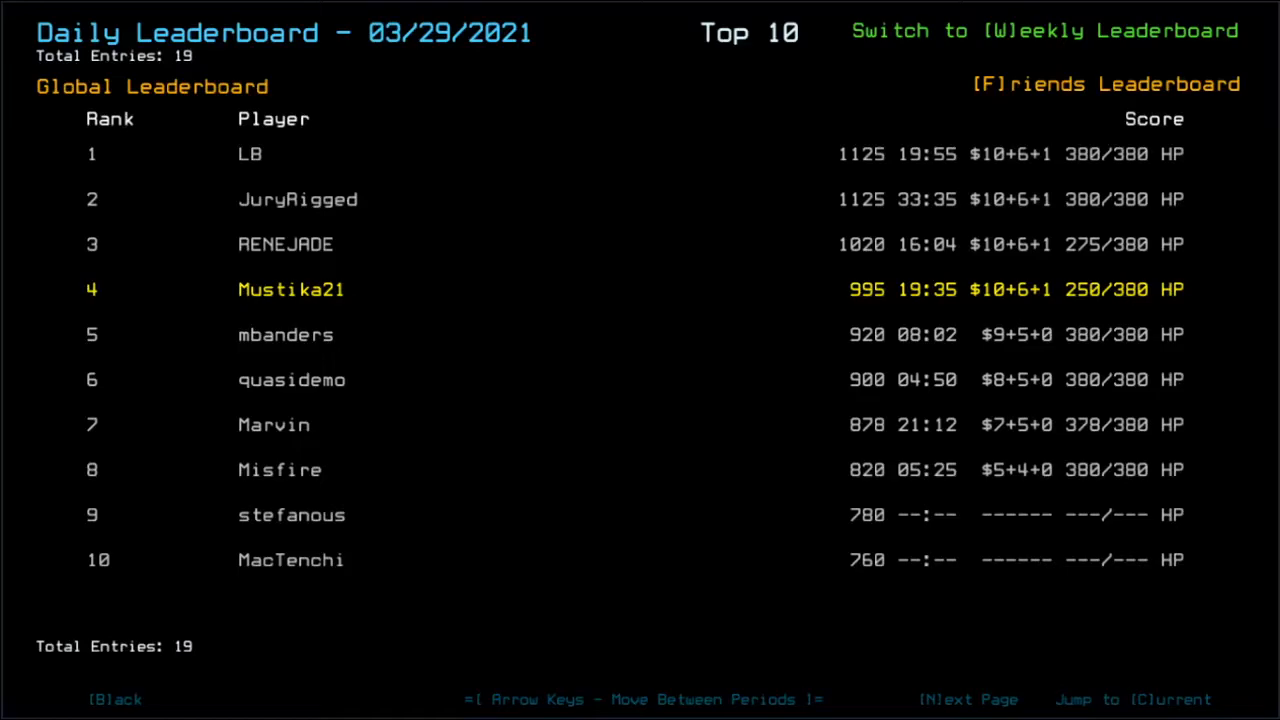
- Leave the daily leaderboard and return to the derelict ship's mission map
key("f")
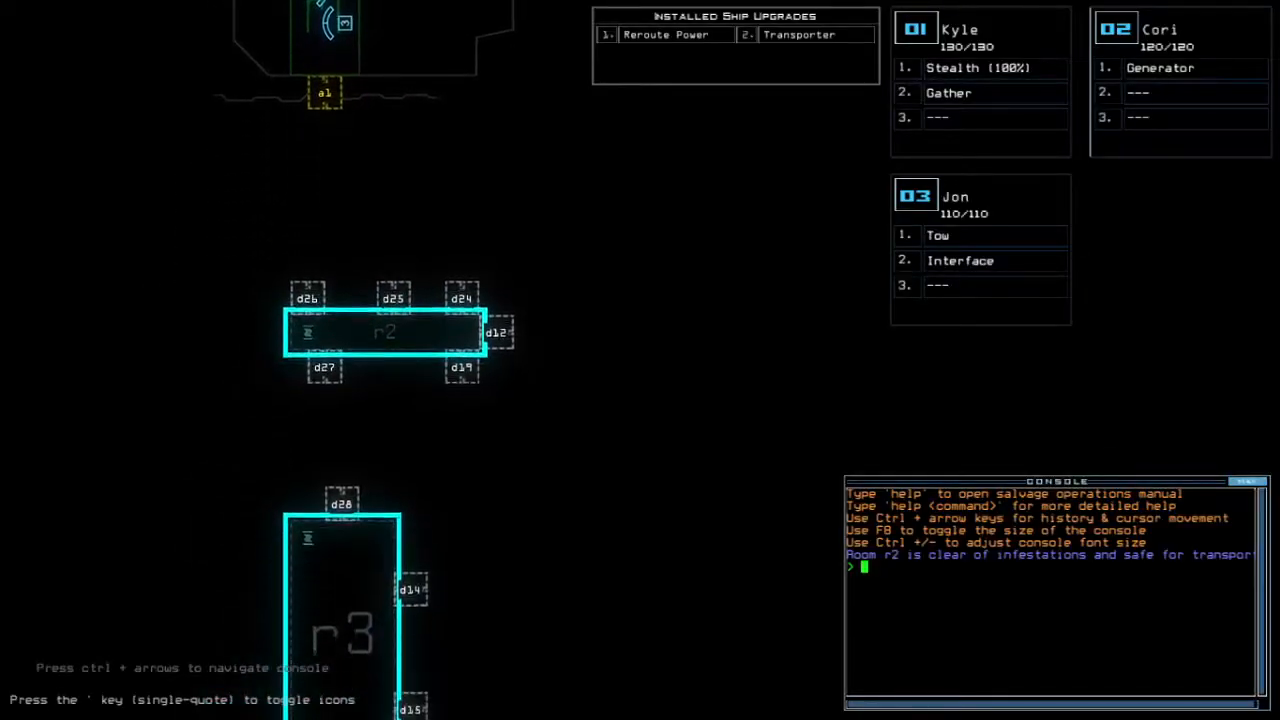
key("Escape")
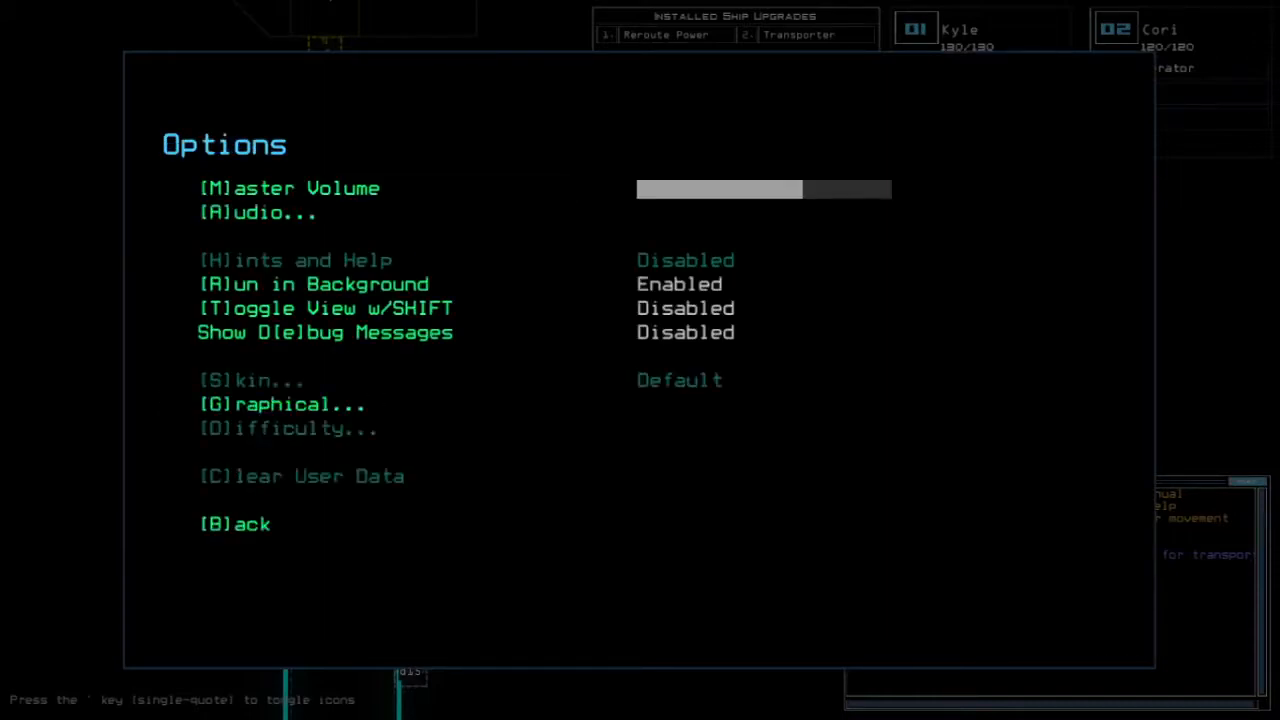
left_click(283, 404)
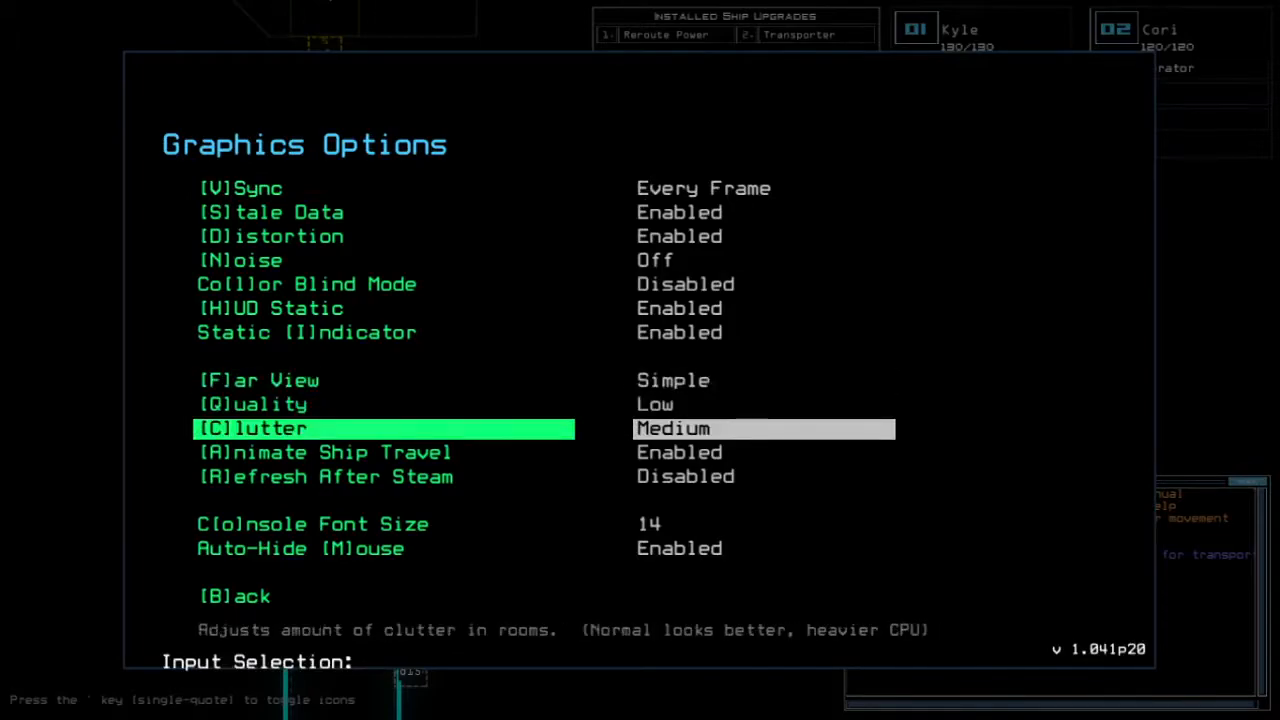
key("c")
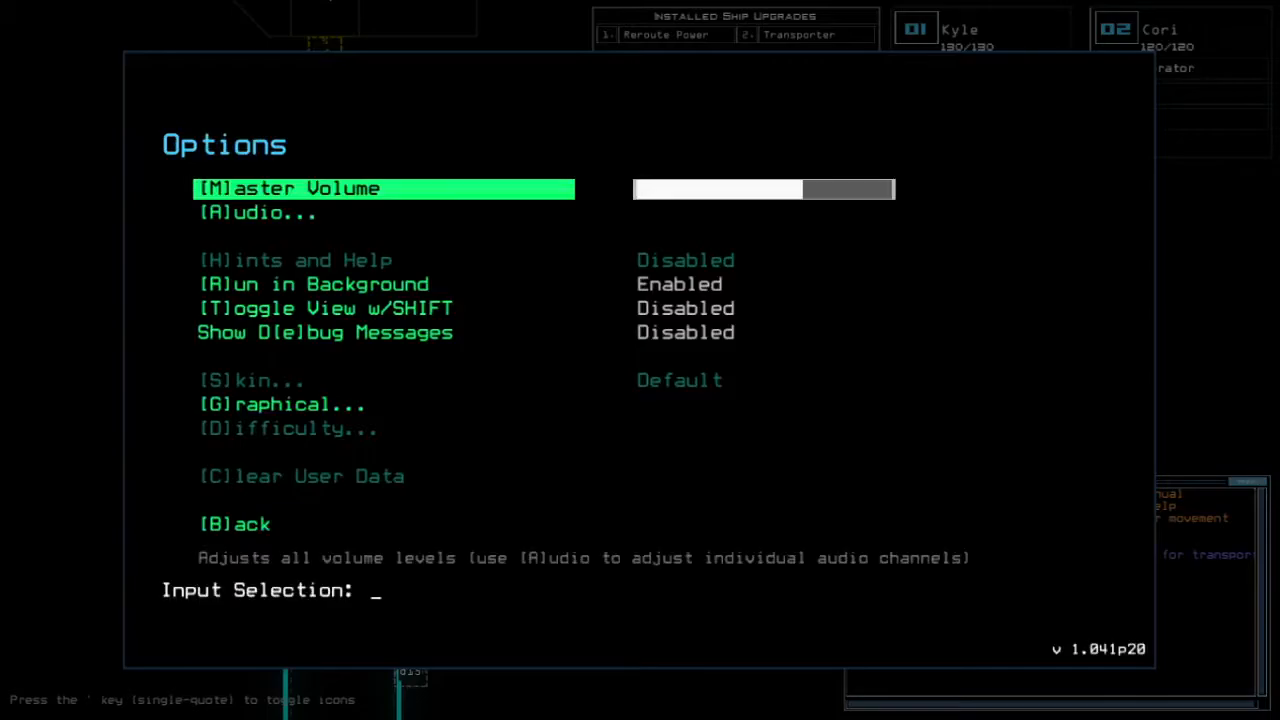
key("b")
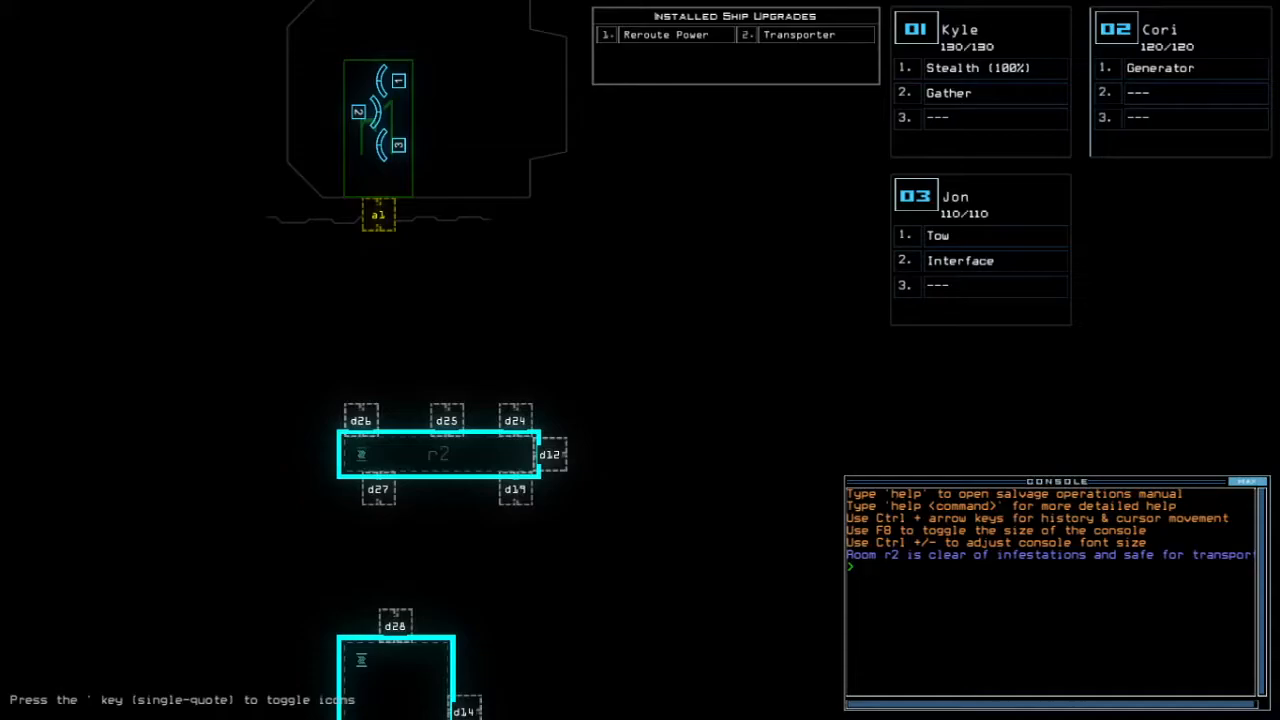
- Run the ship status report and transport drones 1 and 2 into room r2
type("status")
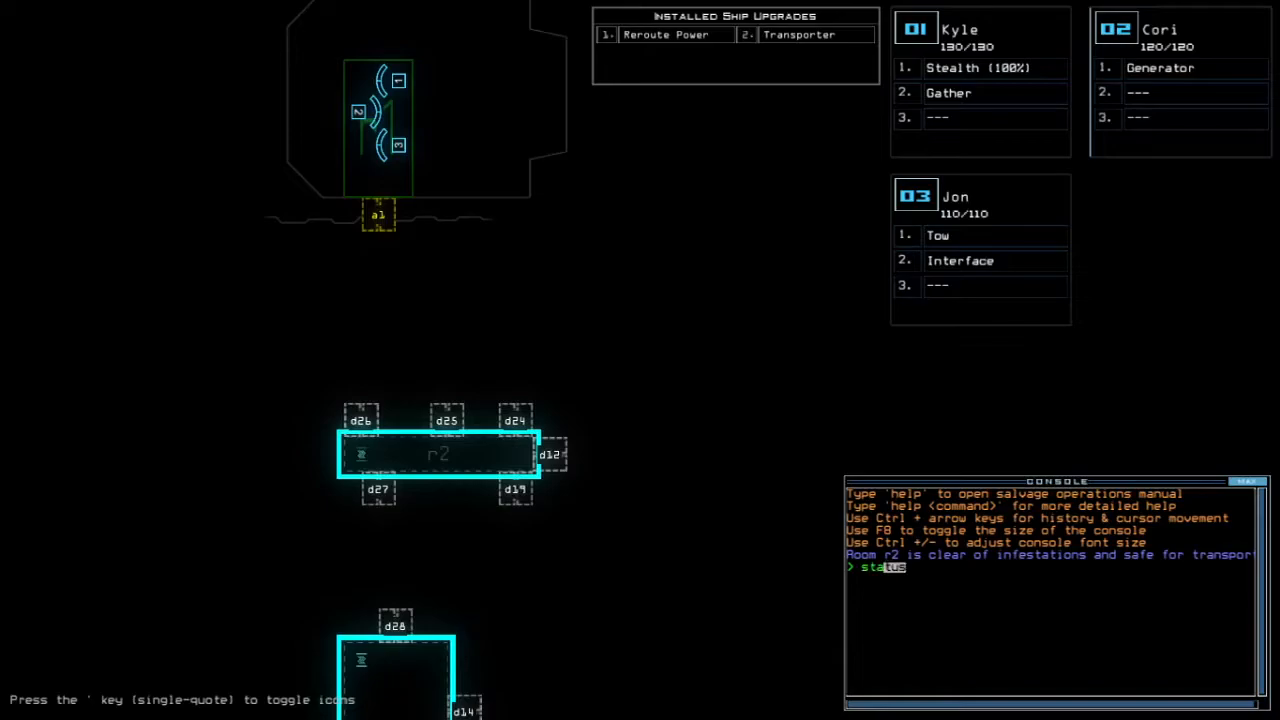
key("Return")
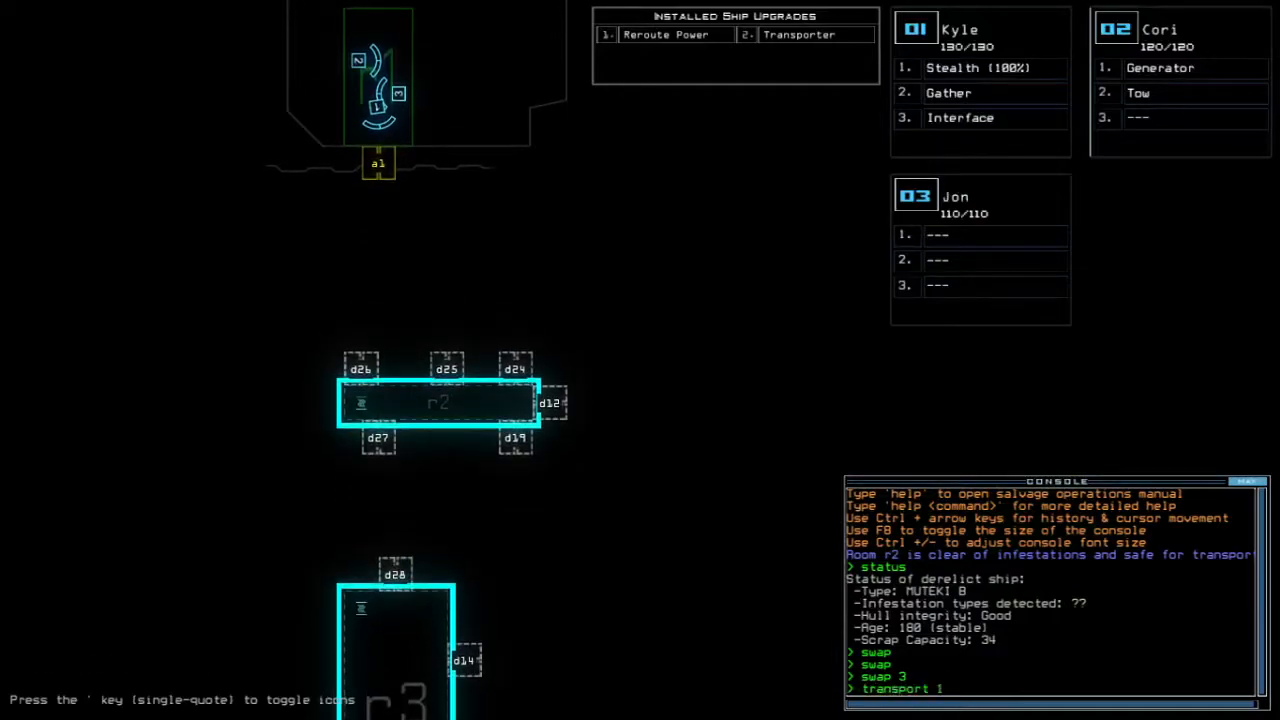
type("2 r2")
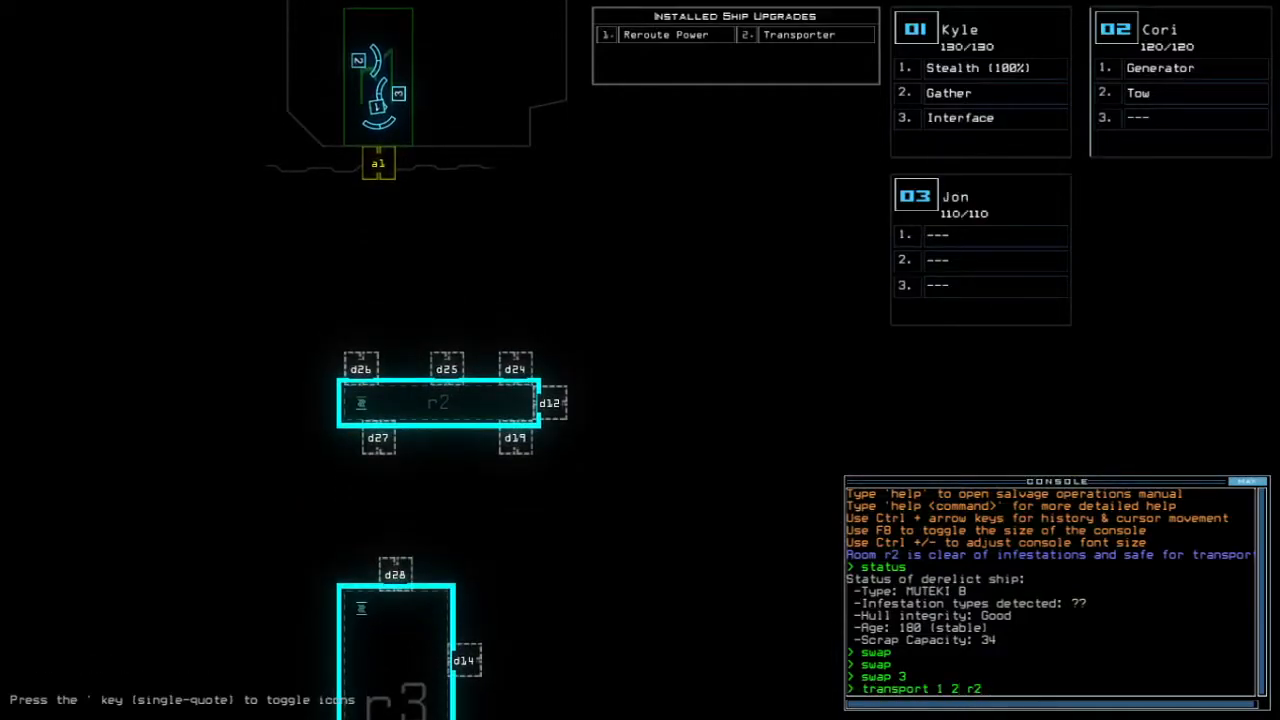
type(";lo")
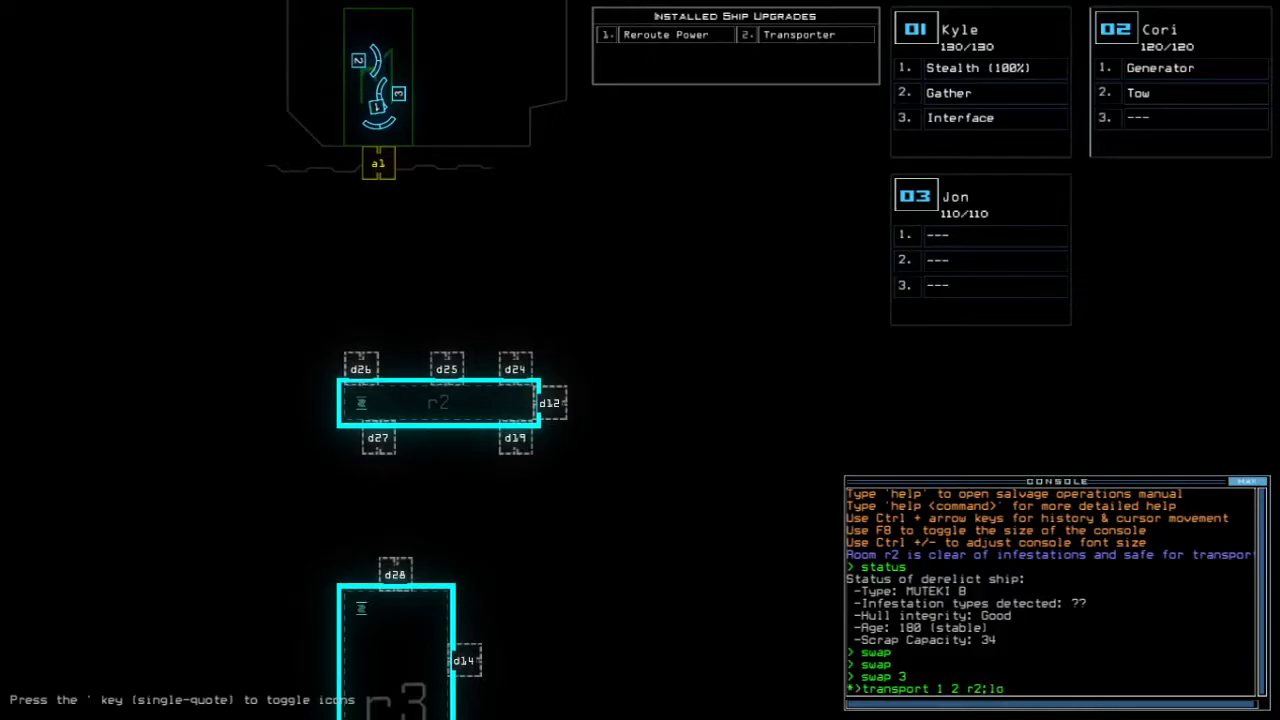
key("Return")
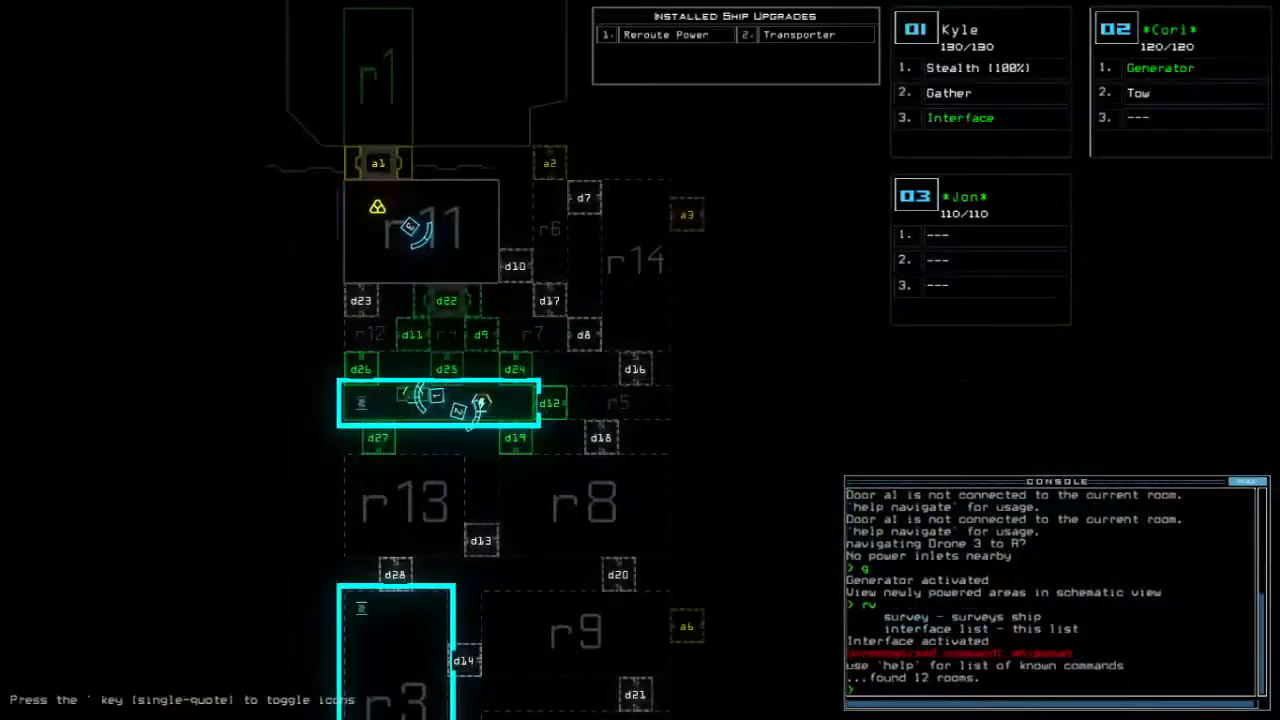
- Enter console door commands, including toggling door d24
type("df")
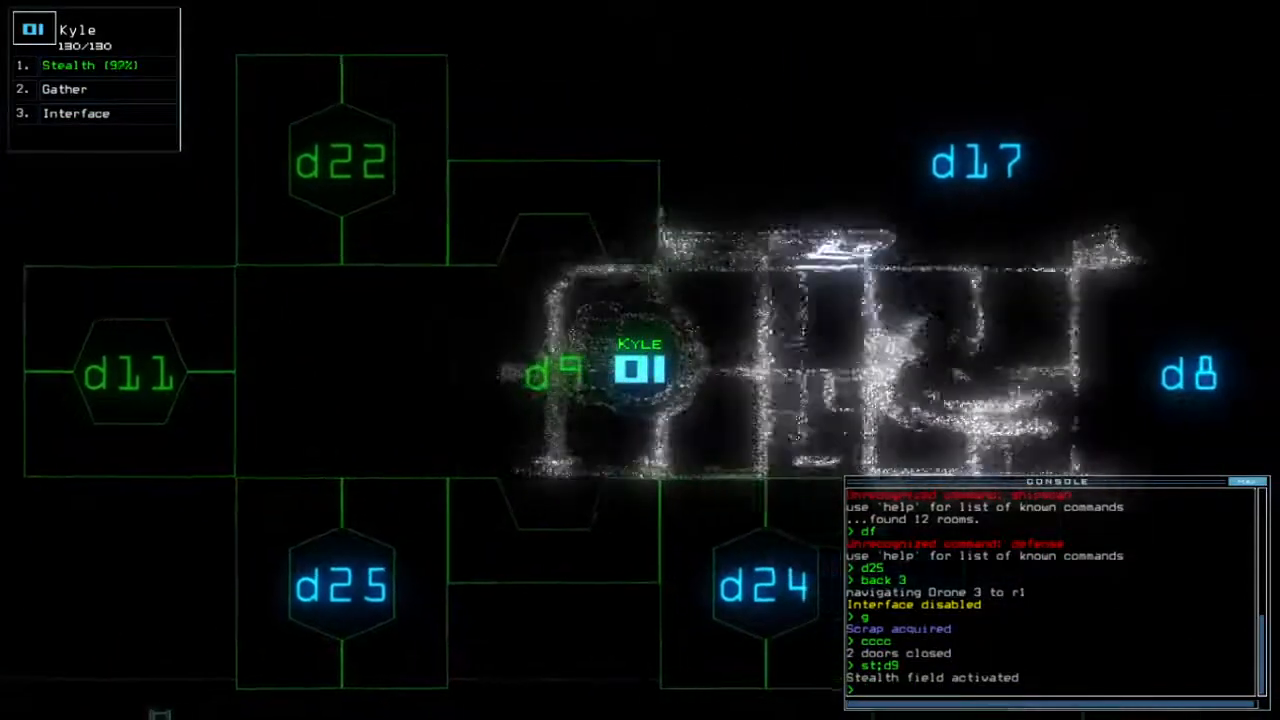
type("d24")
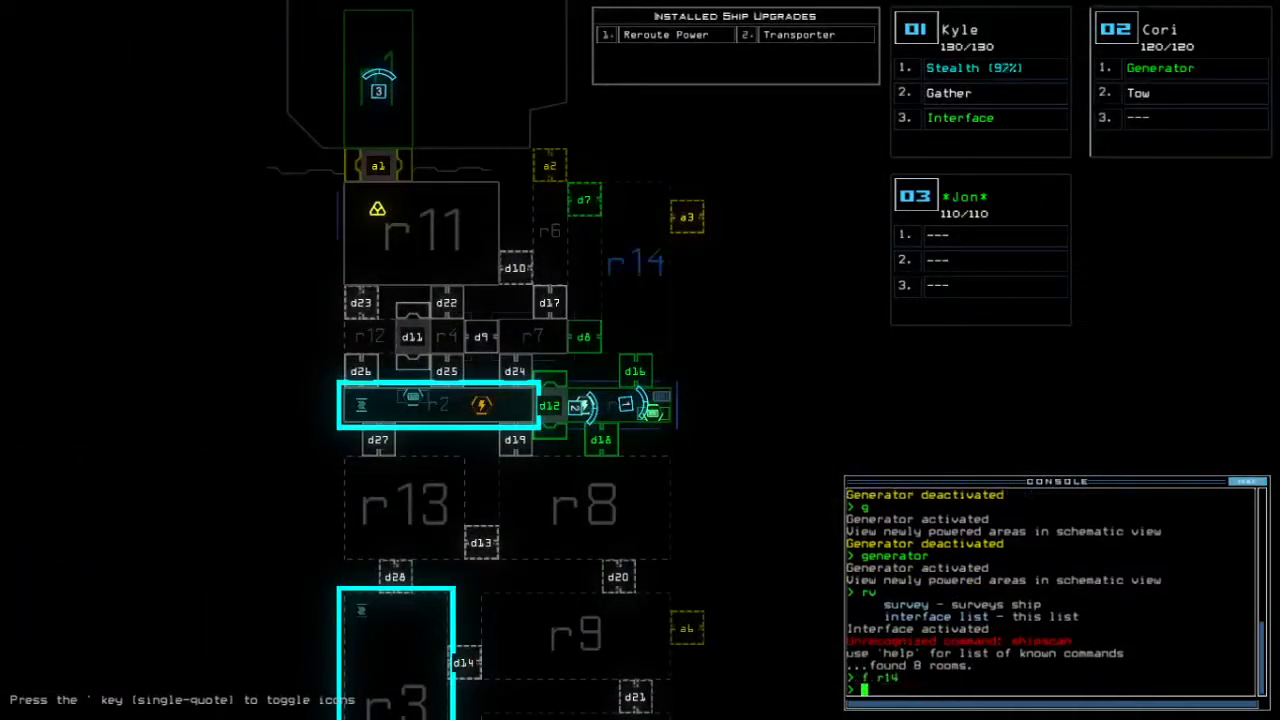
- Toggle stealth, navigate drone 2, and toggle door d27 from the console
type("st")
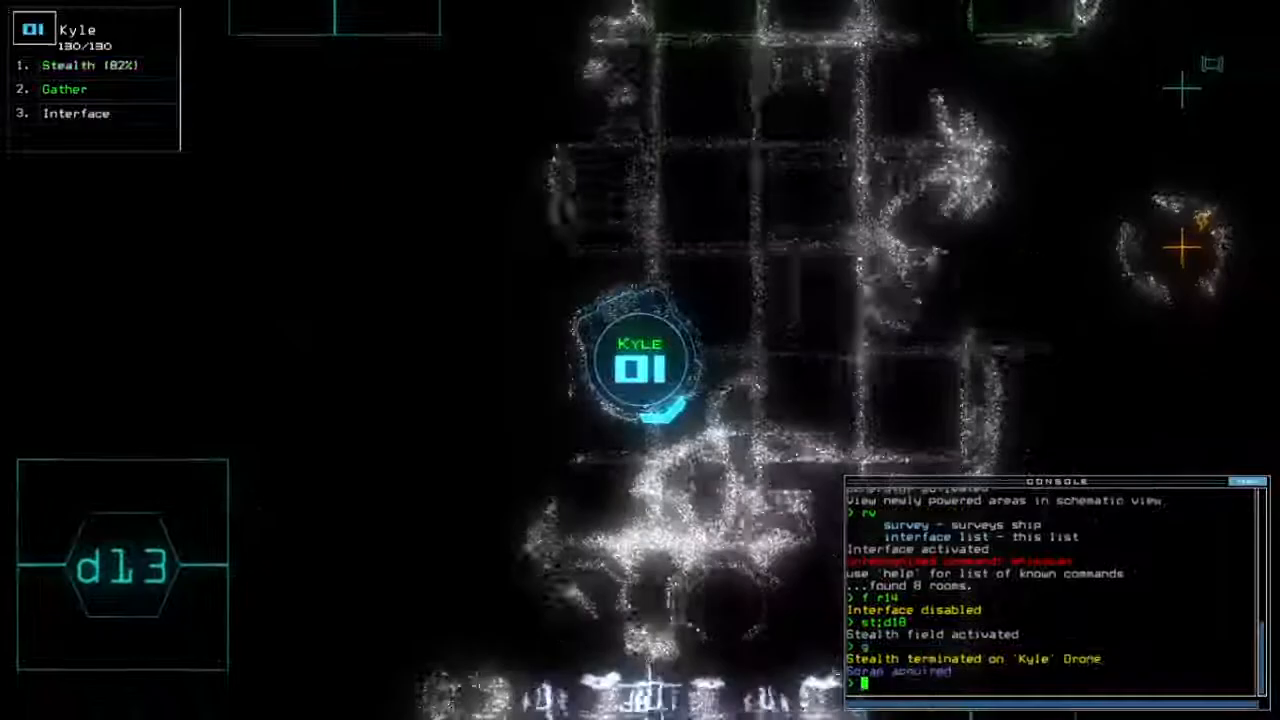
type("navigate 2")
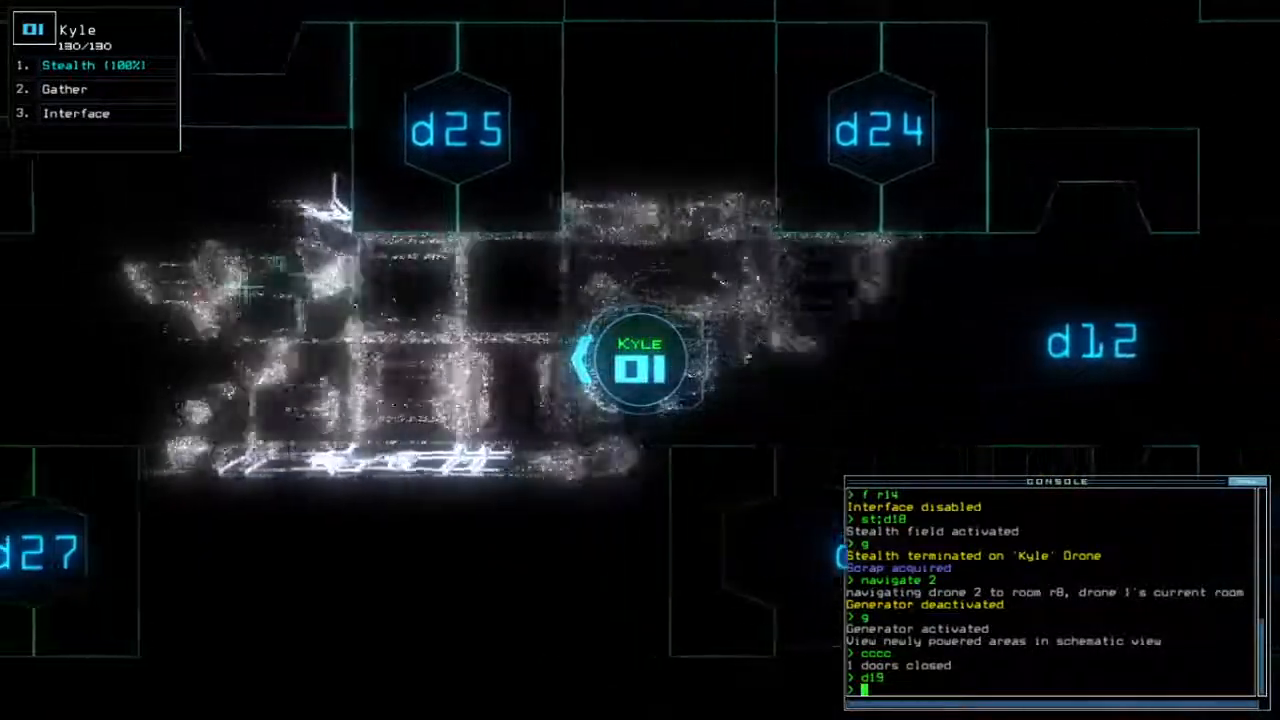
type("st;d27")
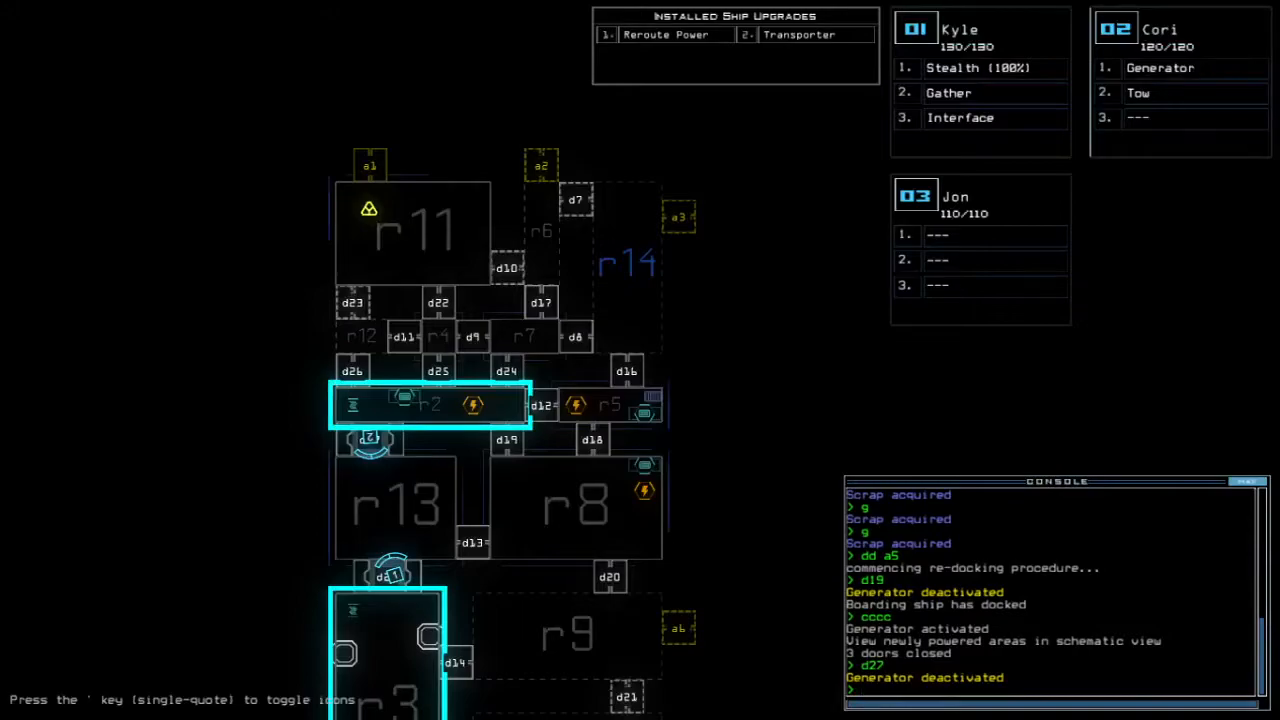
- Scroll the console output and enter the generator command
scroll("down", 3)
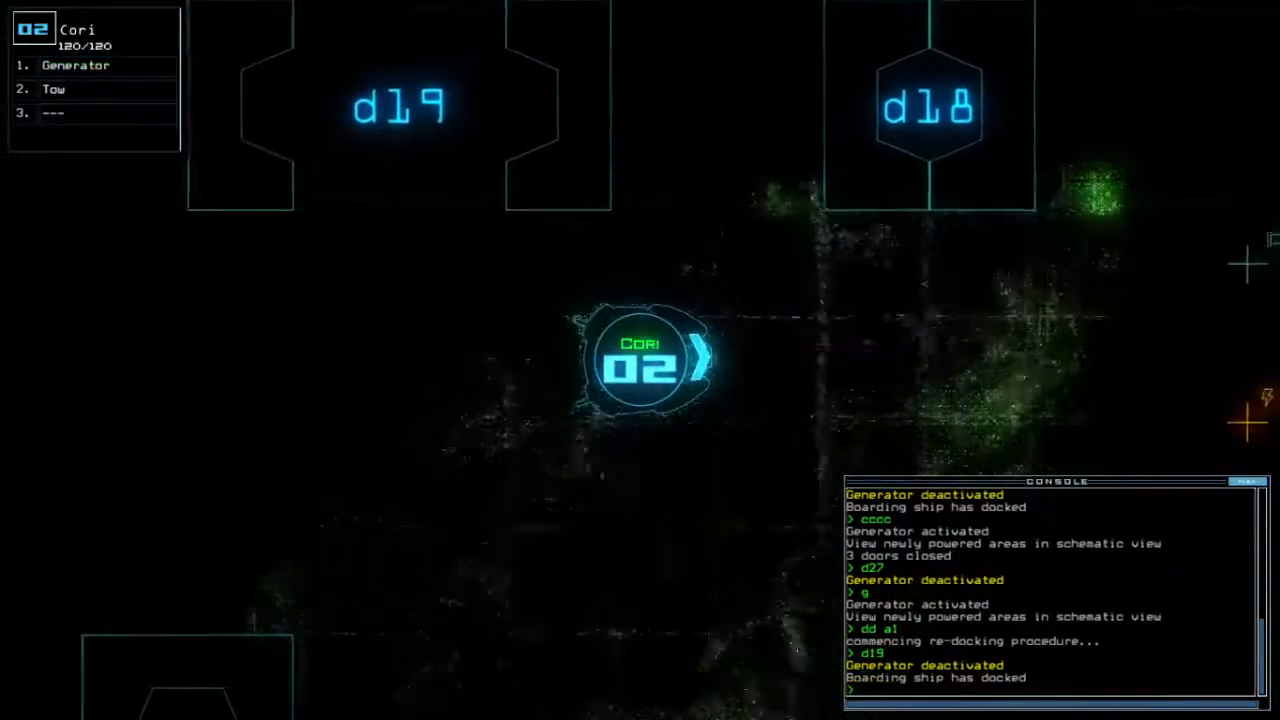
type("generator")
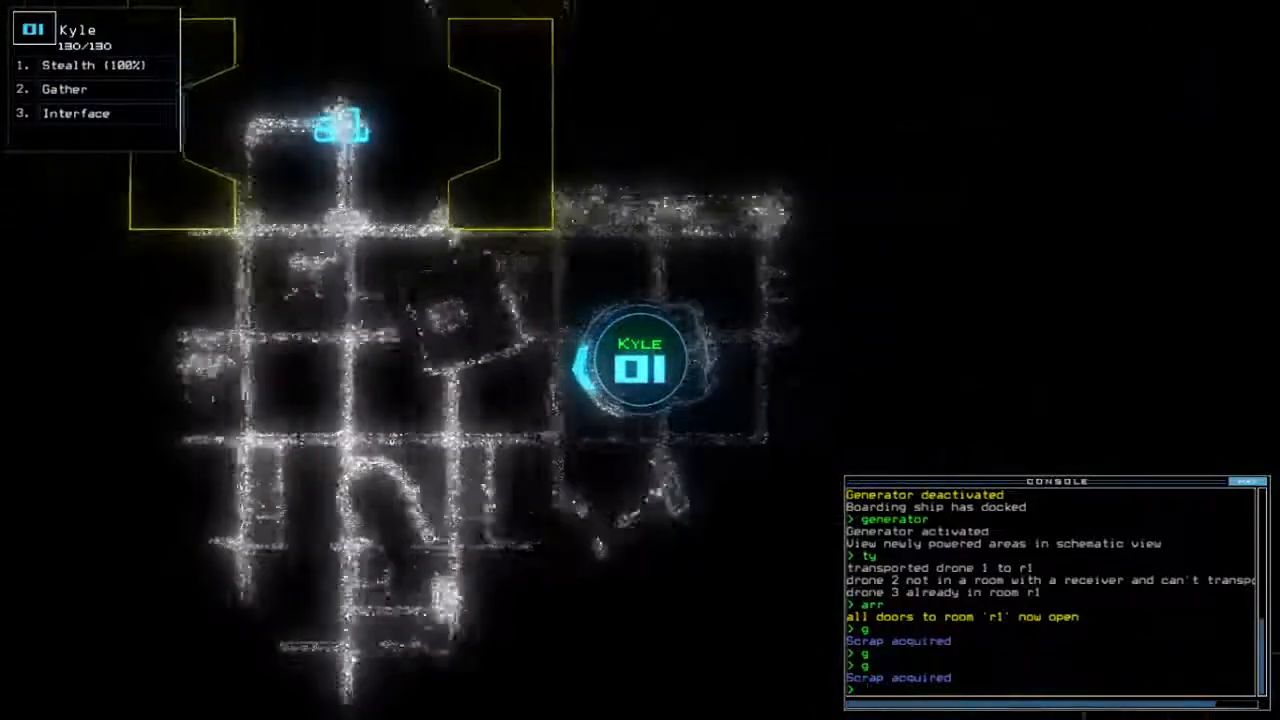
- Enter the transport command sending drone 3 to room r3
type("transport")
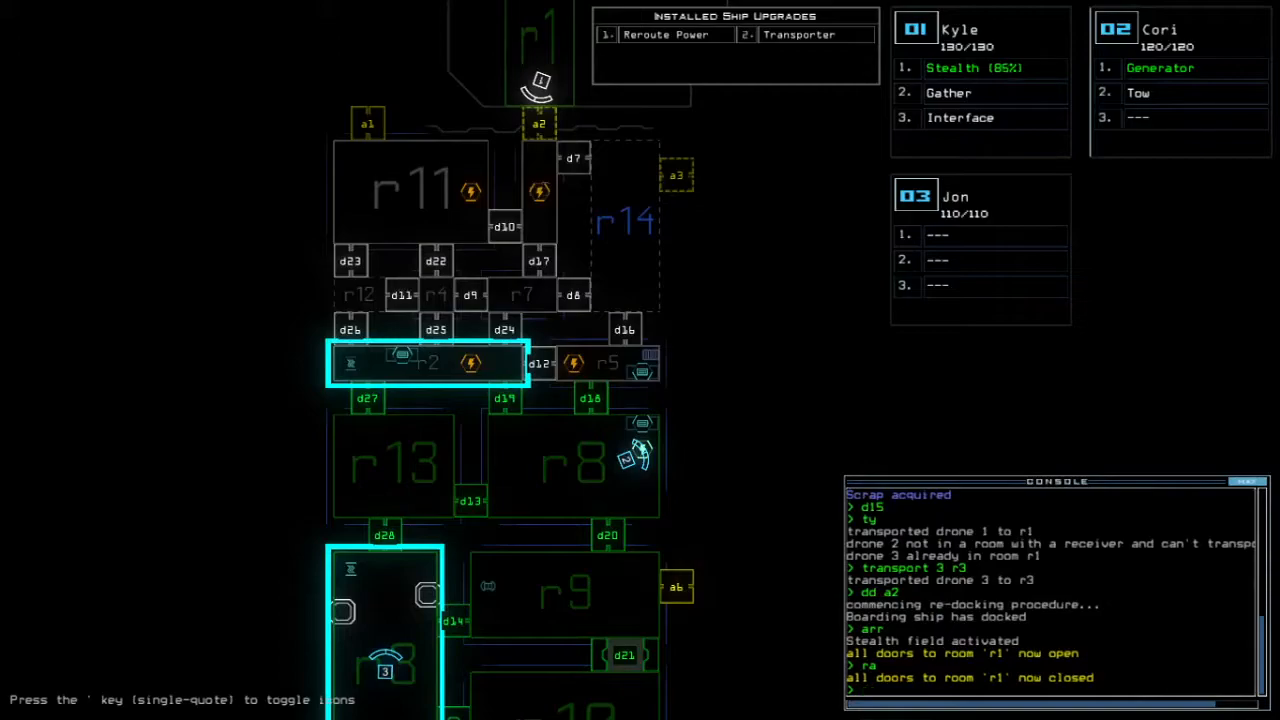
- Enter a power reroute through rooms r8, r2, r7 and r6, with map icons toggled off
type("reroute r")
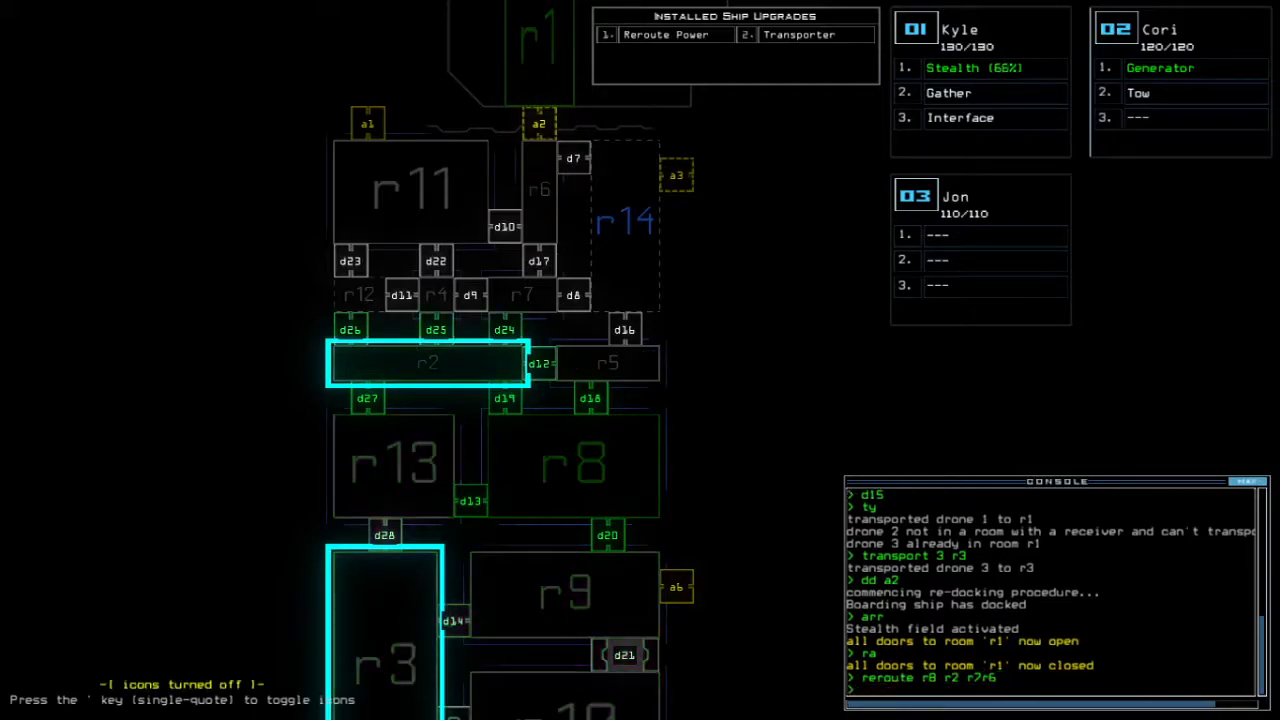
key("'")
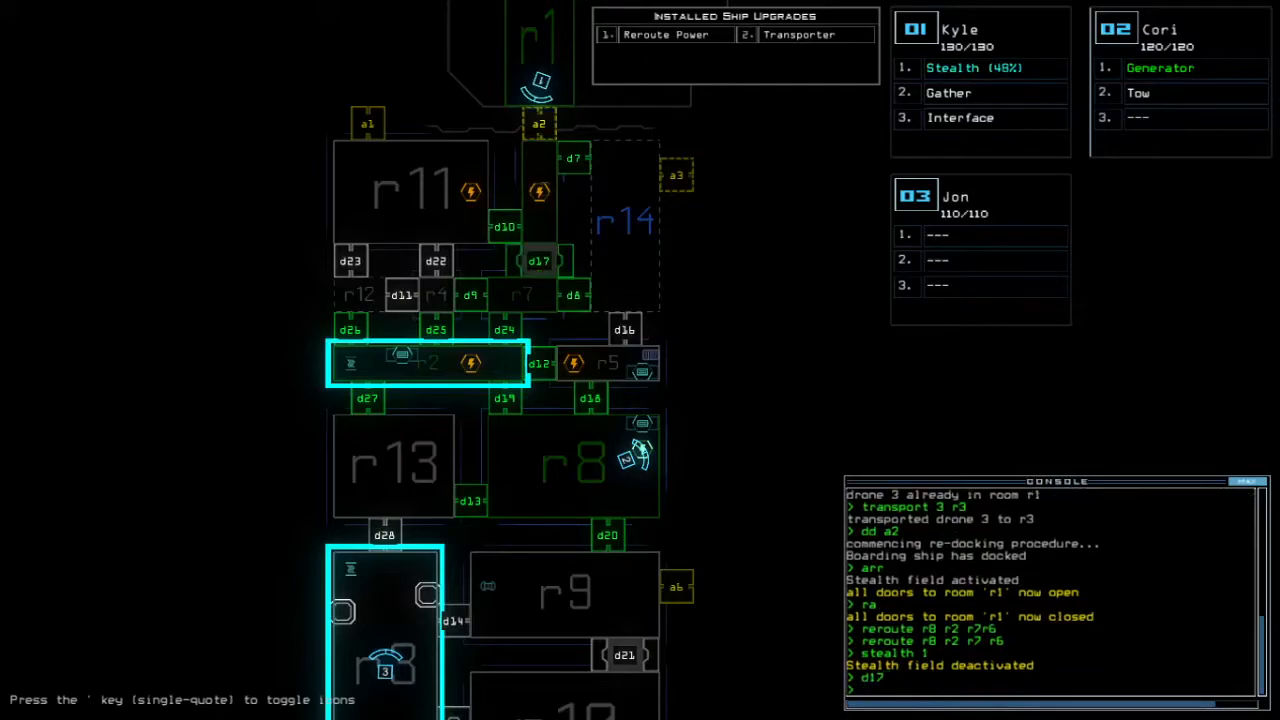
- Run the door command for door d17
key("Return")
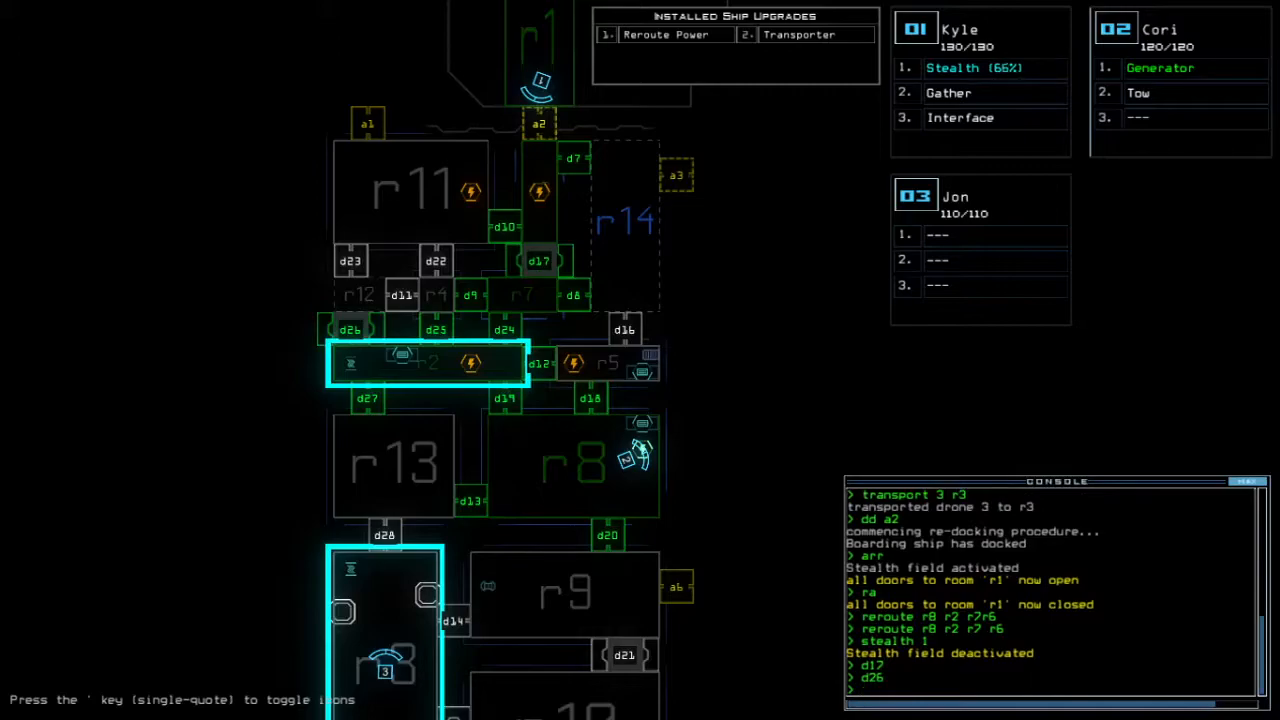
type("d17")
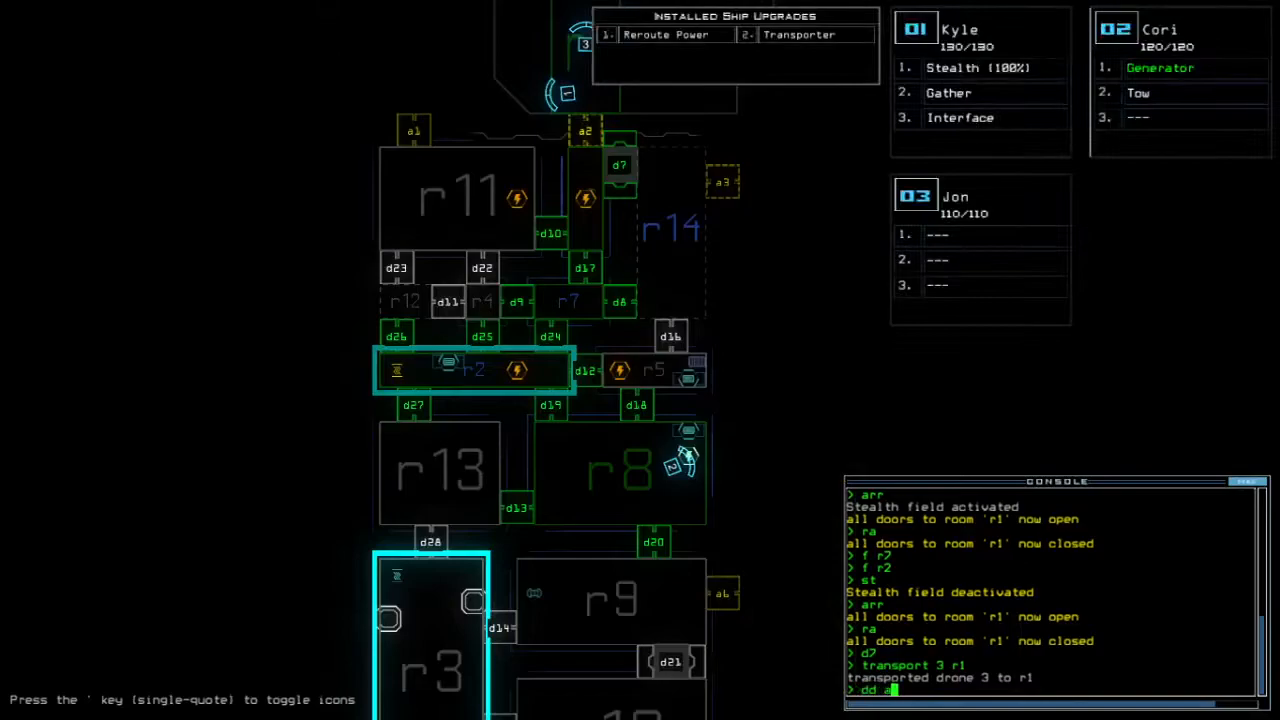
- Re-dock the ship, vent room r6 via airlock a2, and reroute power to r8, r2, r12
key("Return")
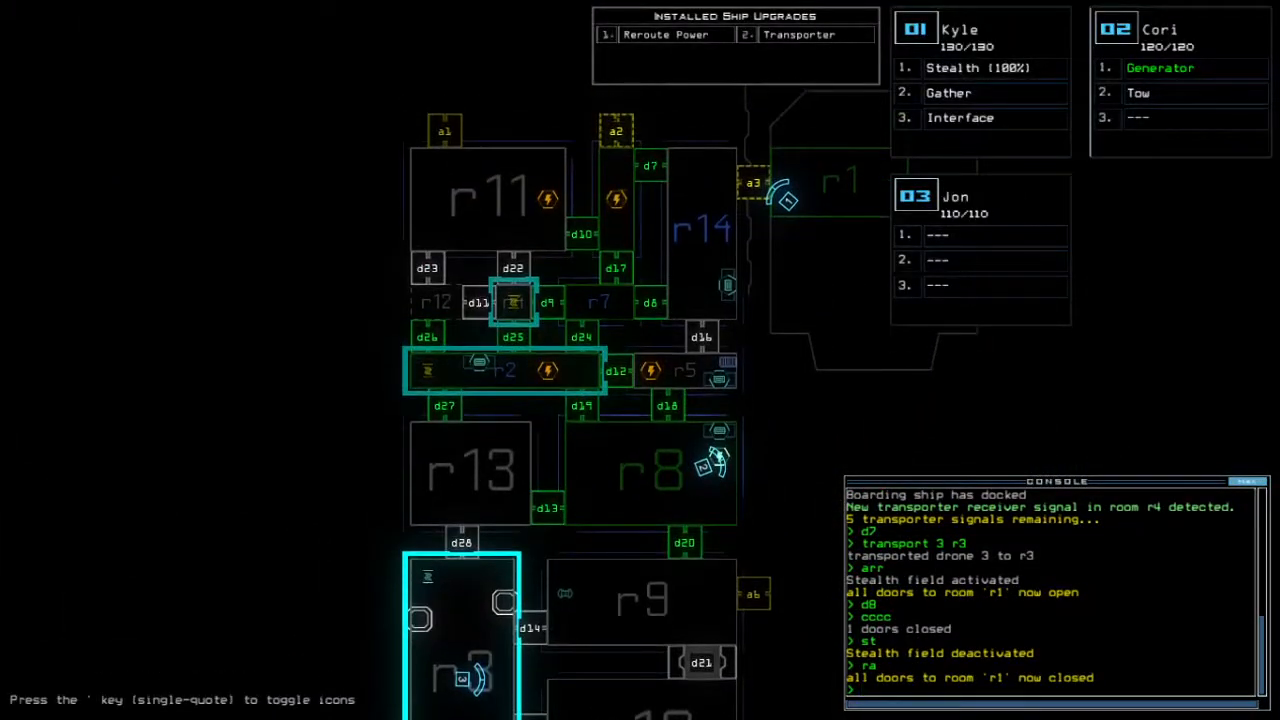
type("vacuum r6 a")
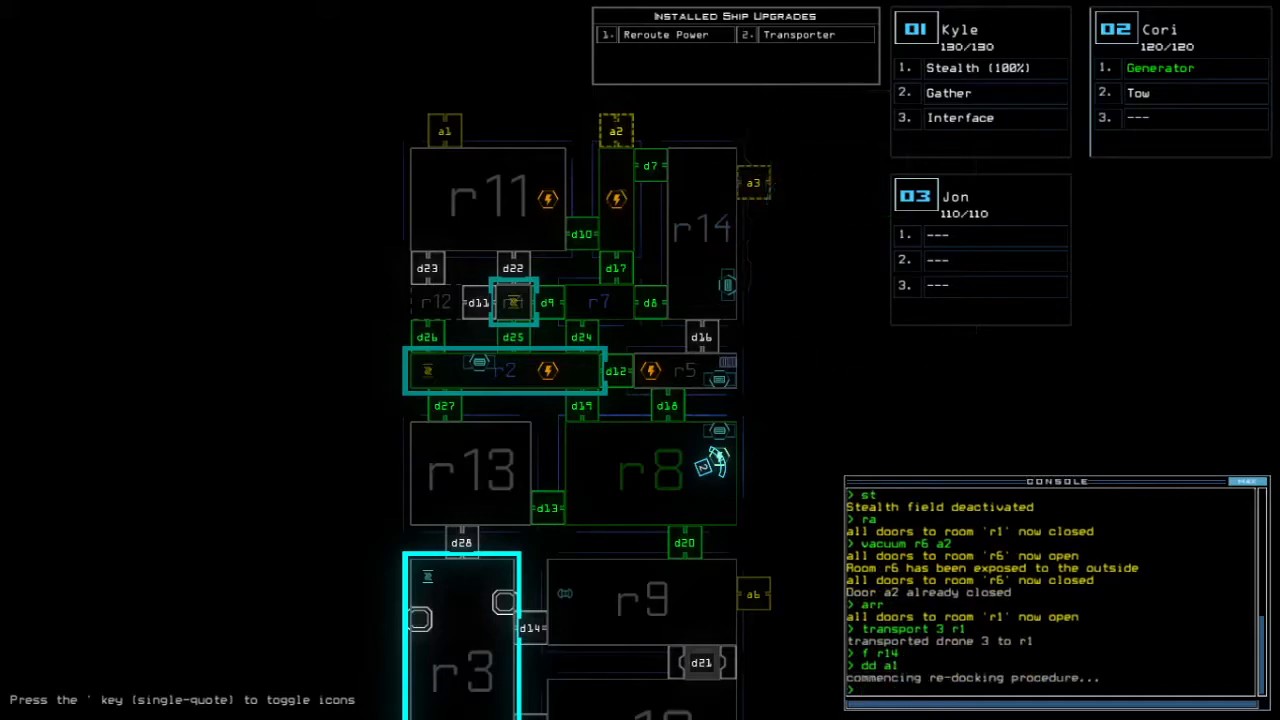
type("reroute r")
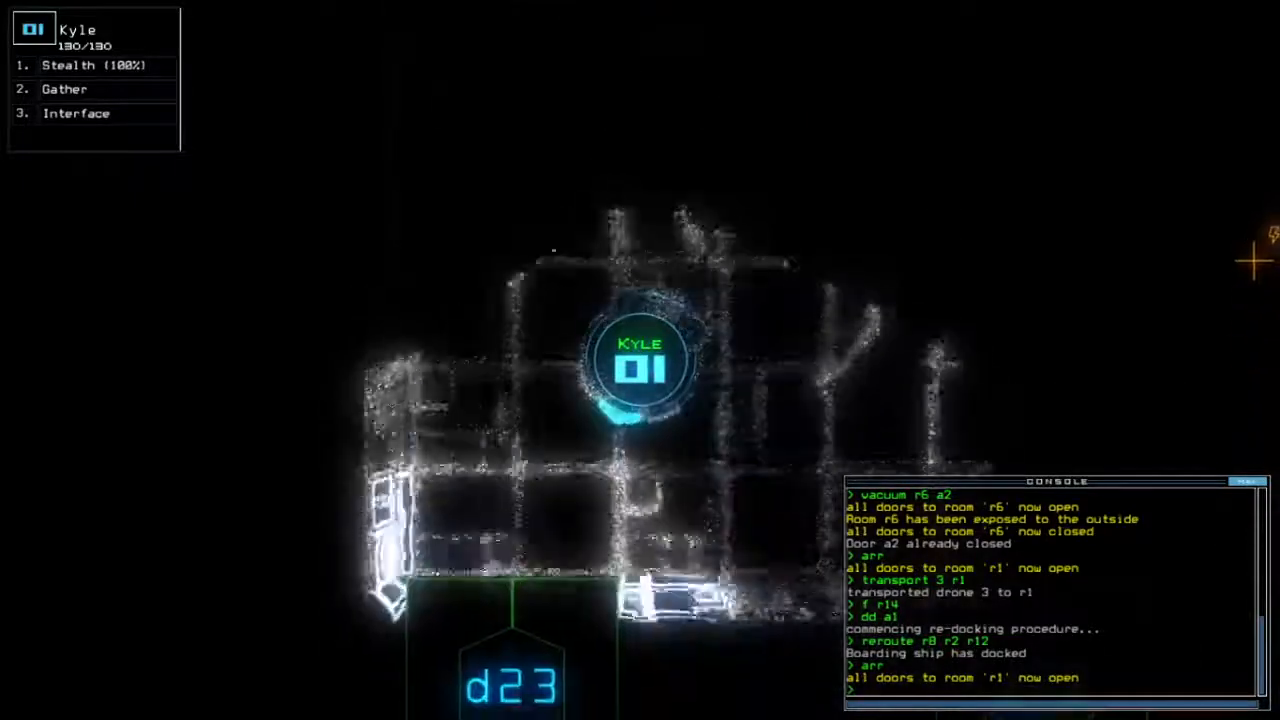
- Toggle stealth and doors d21, d27 and d23 from the console
type("st;d21")
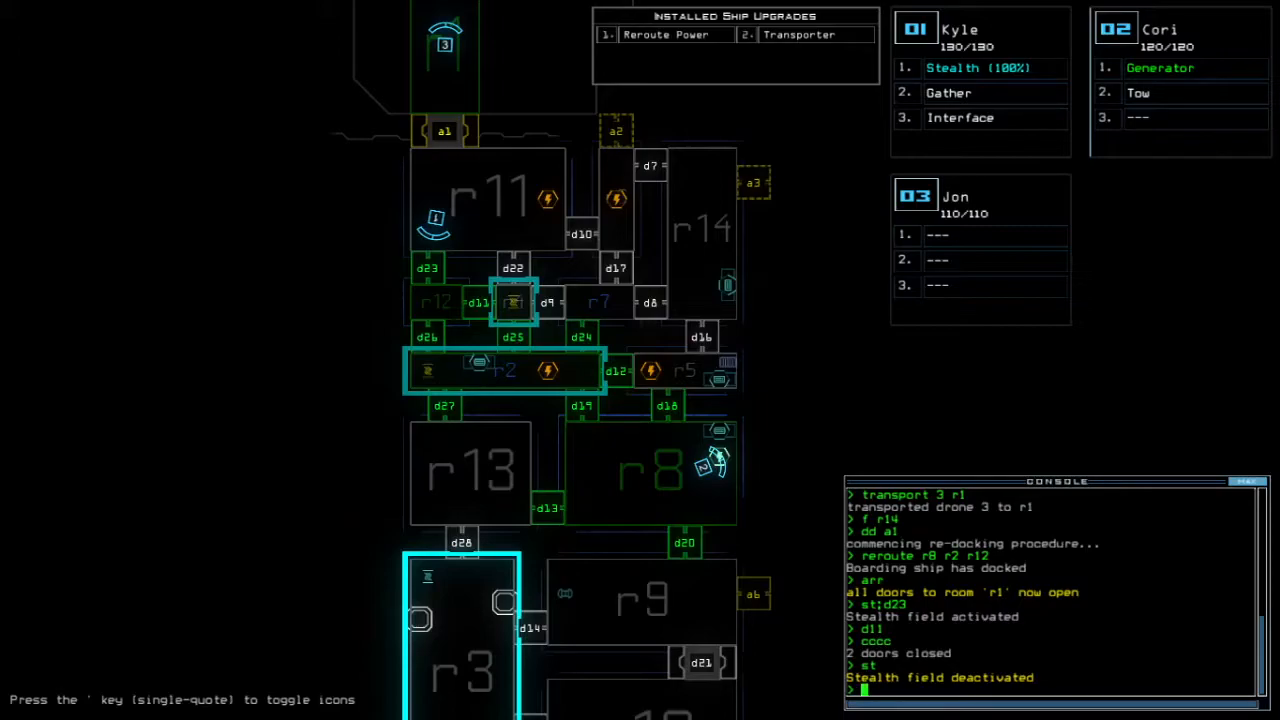
type("d27")
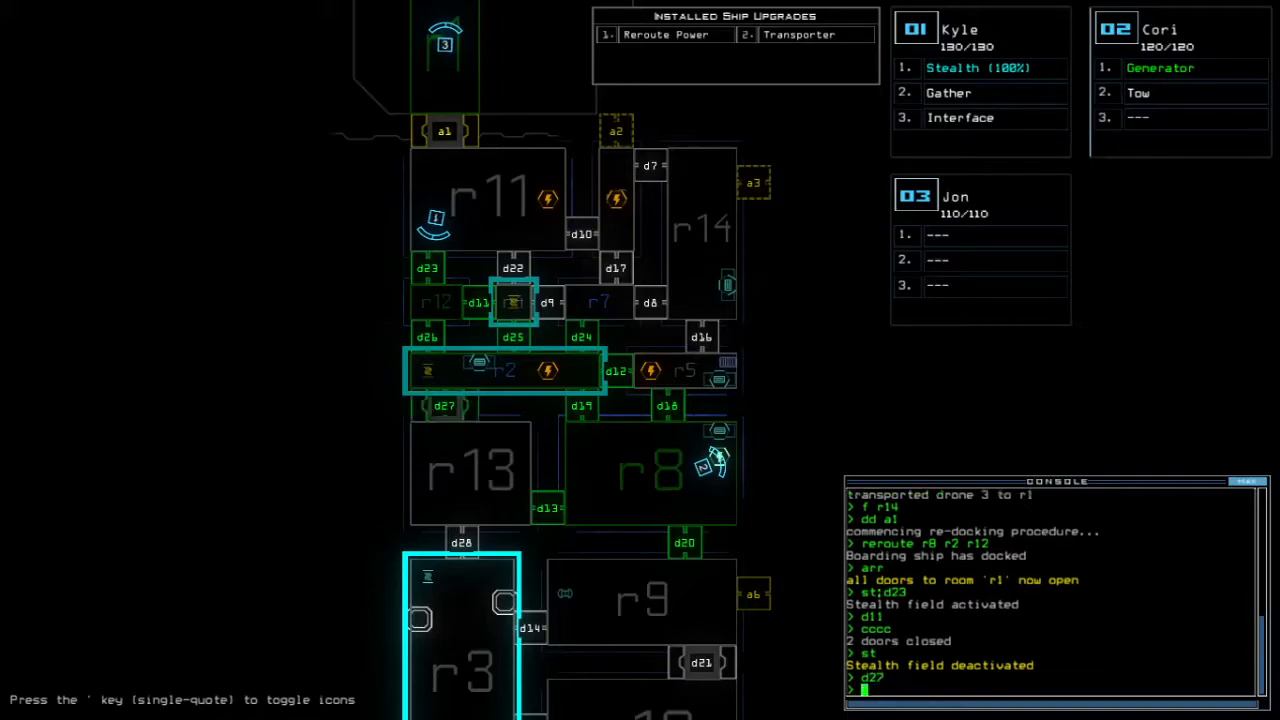
type("d23")
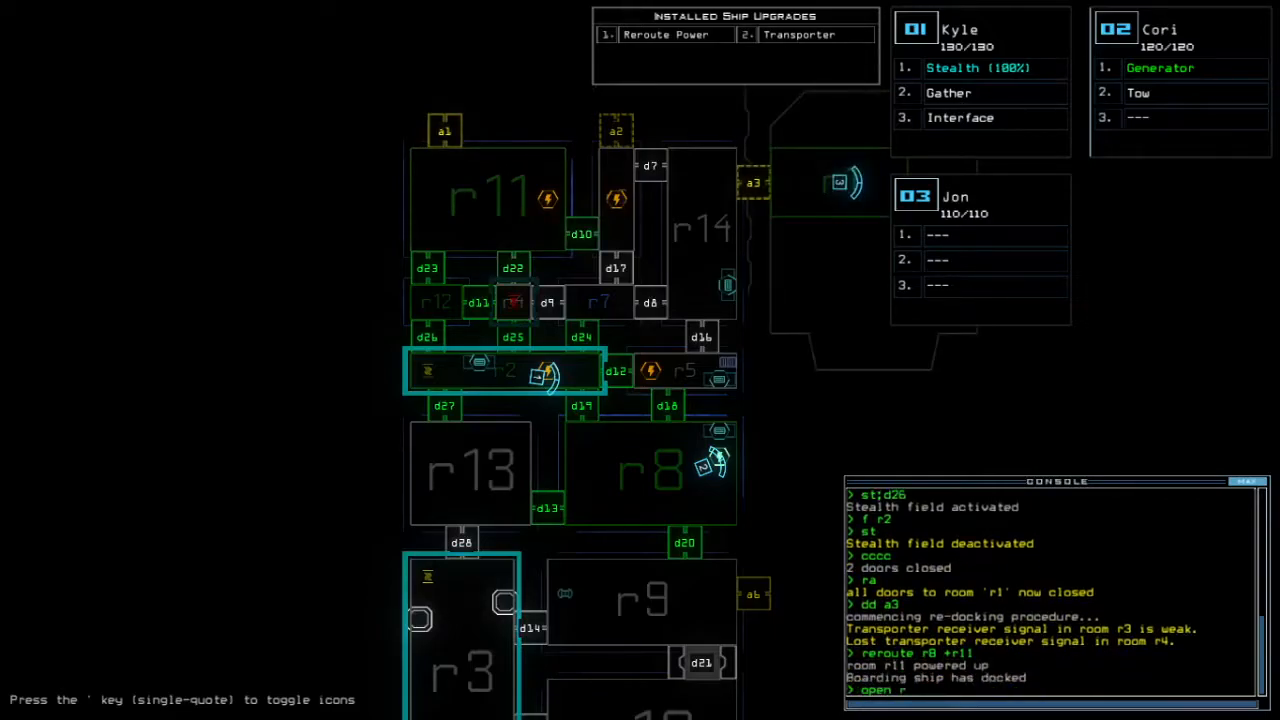
- Vent room r11 to space with drone 1, then reroute drones through r8, r2, r4 and r11
type("11")
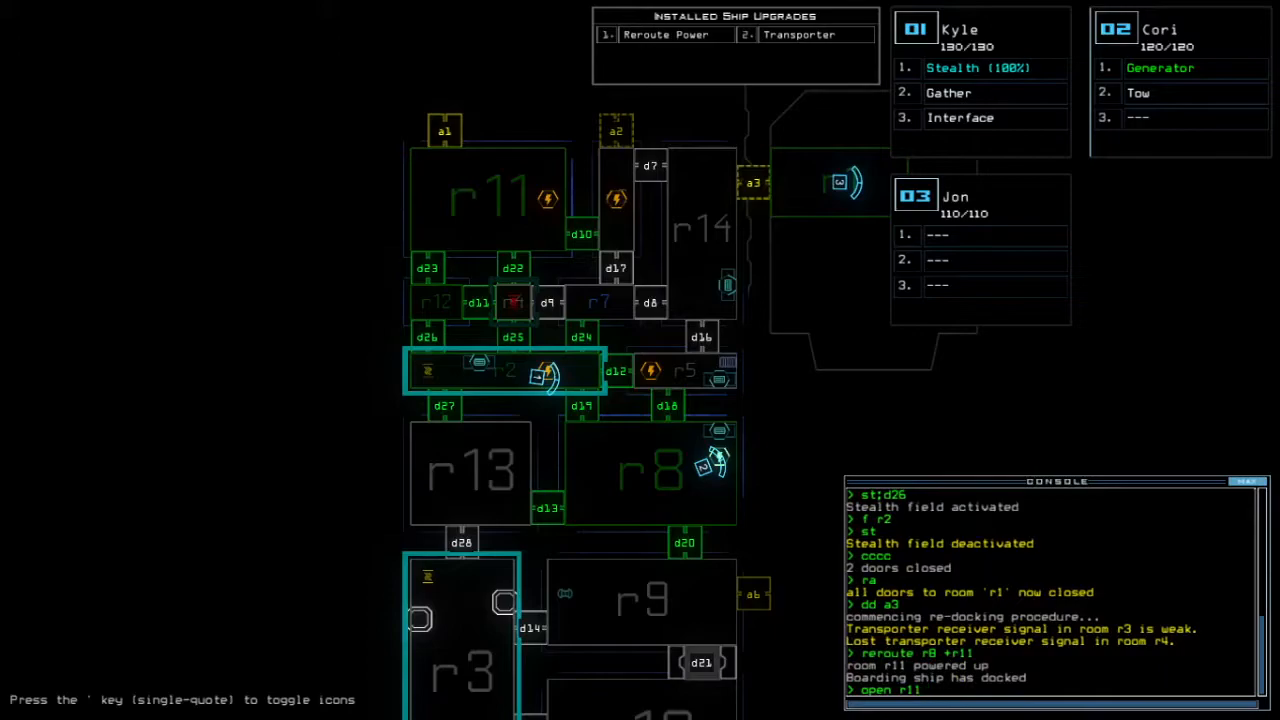
type(";a")
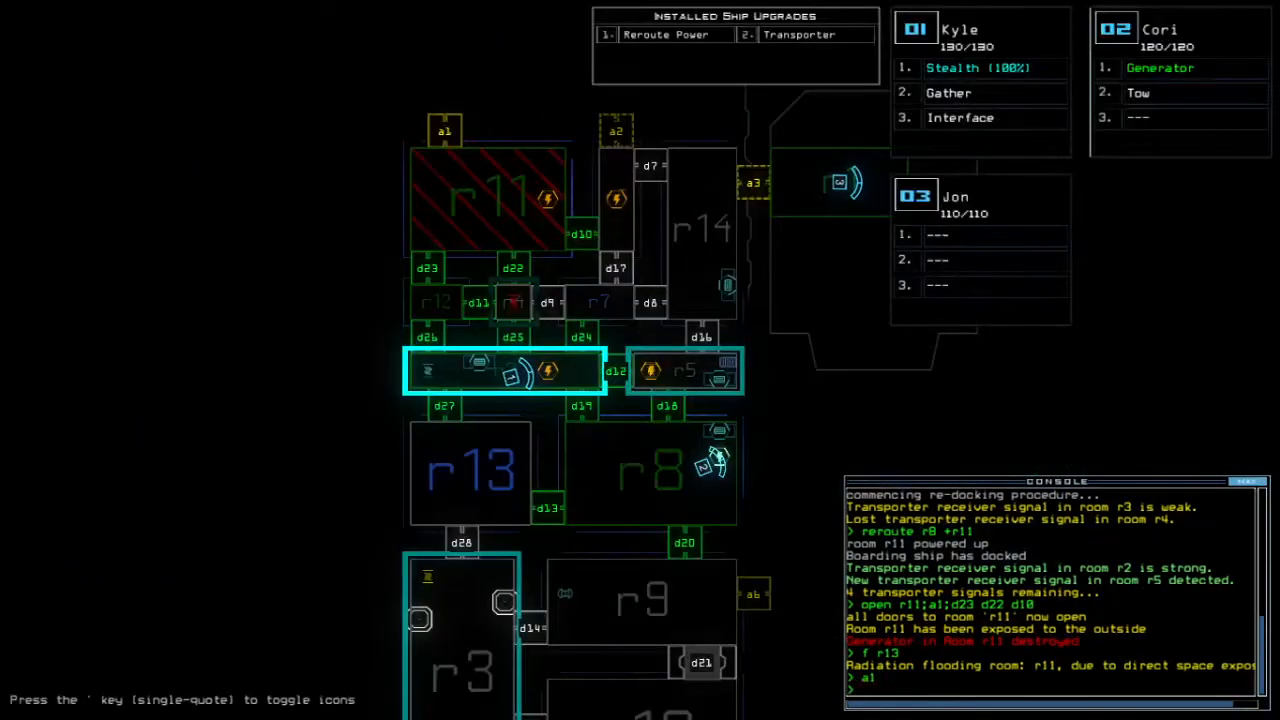
type("reroute r")
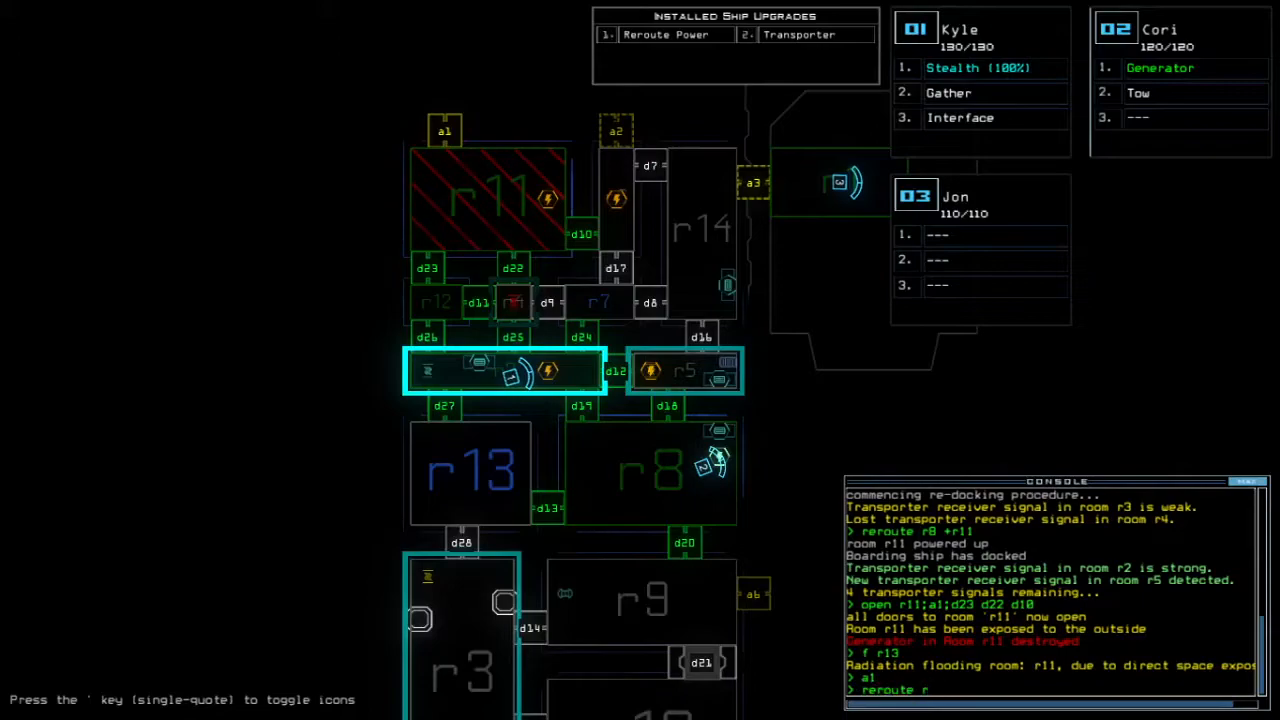
type("r8 r3 r4 r11")
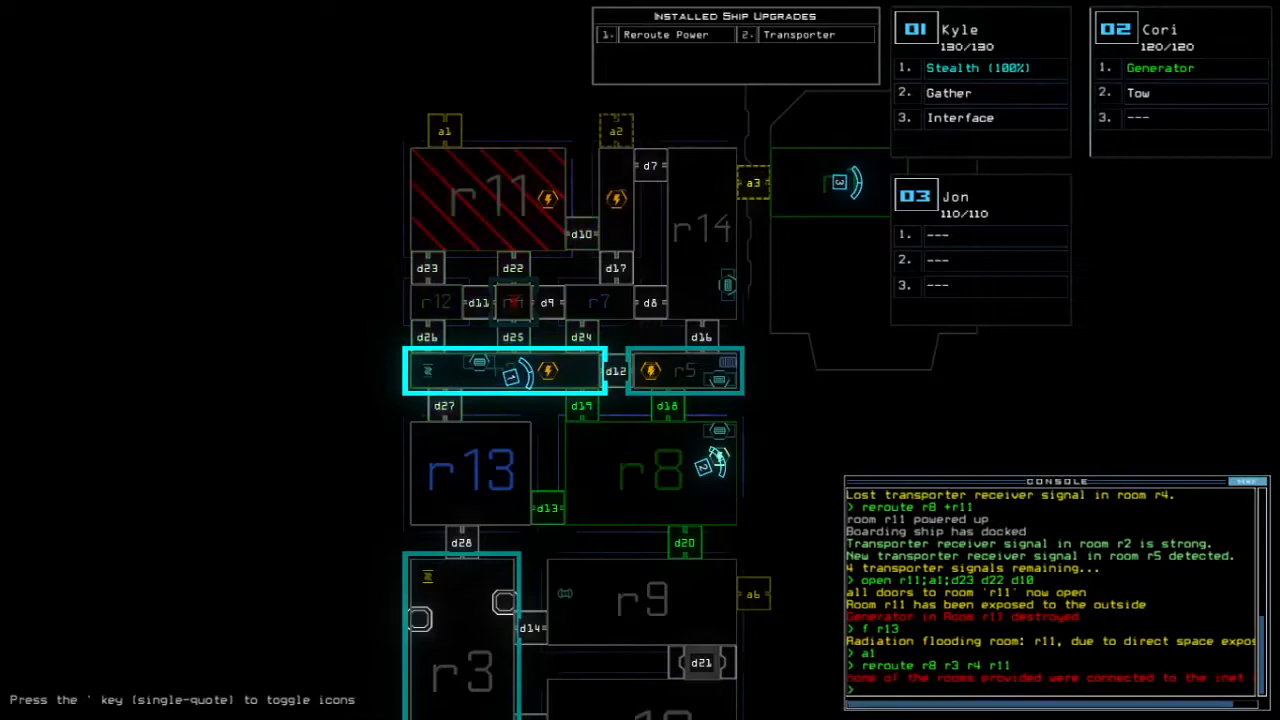
type("reroute 8")
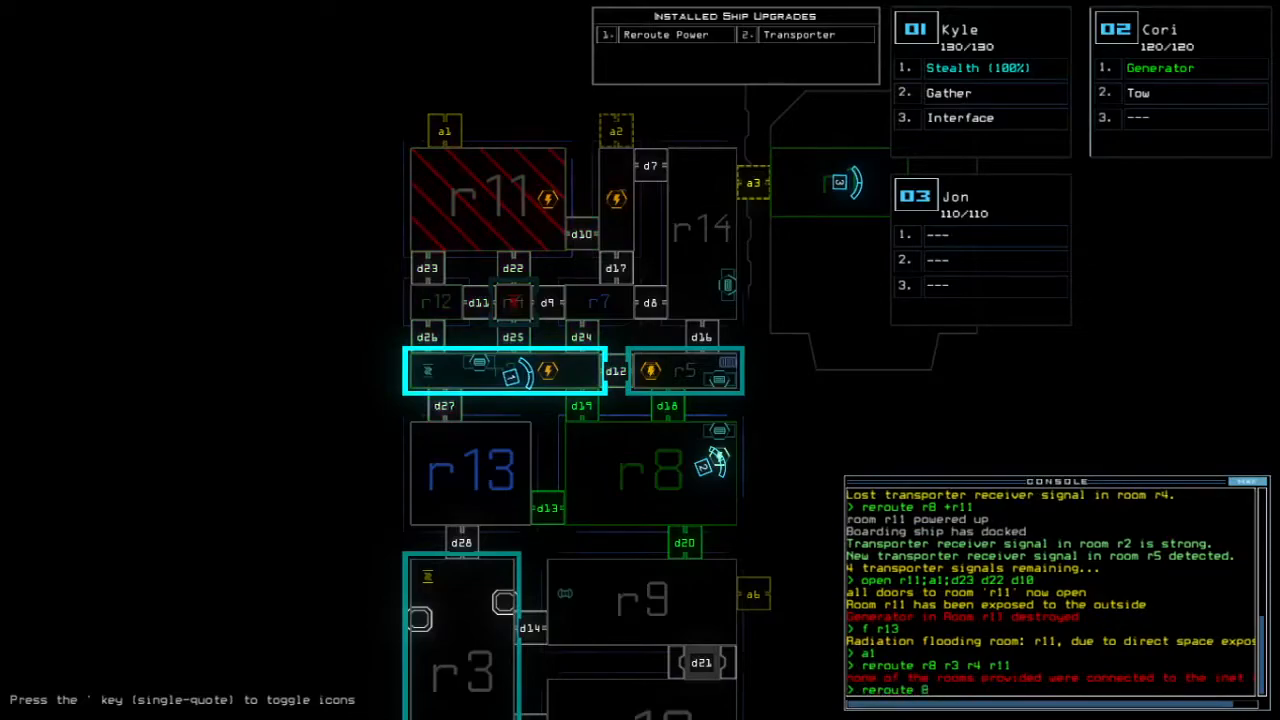
type("r2 r")
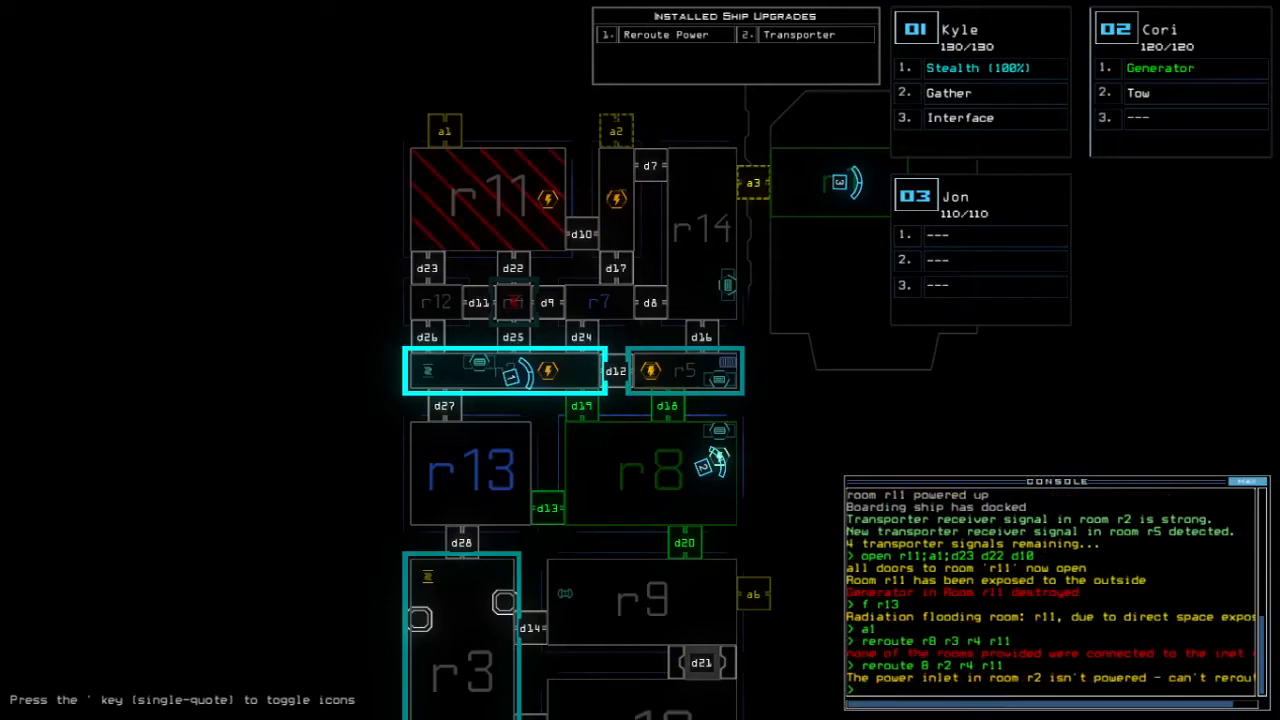
type("reroute 8 r2 r4 r11")
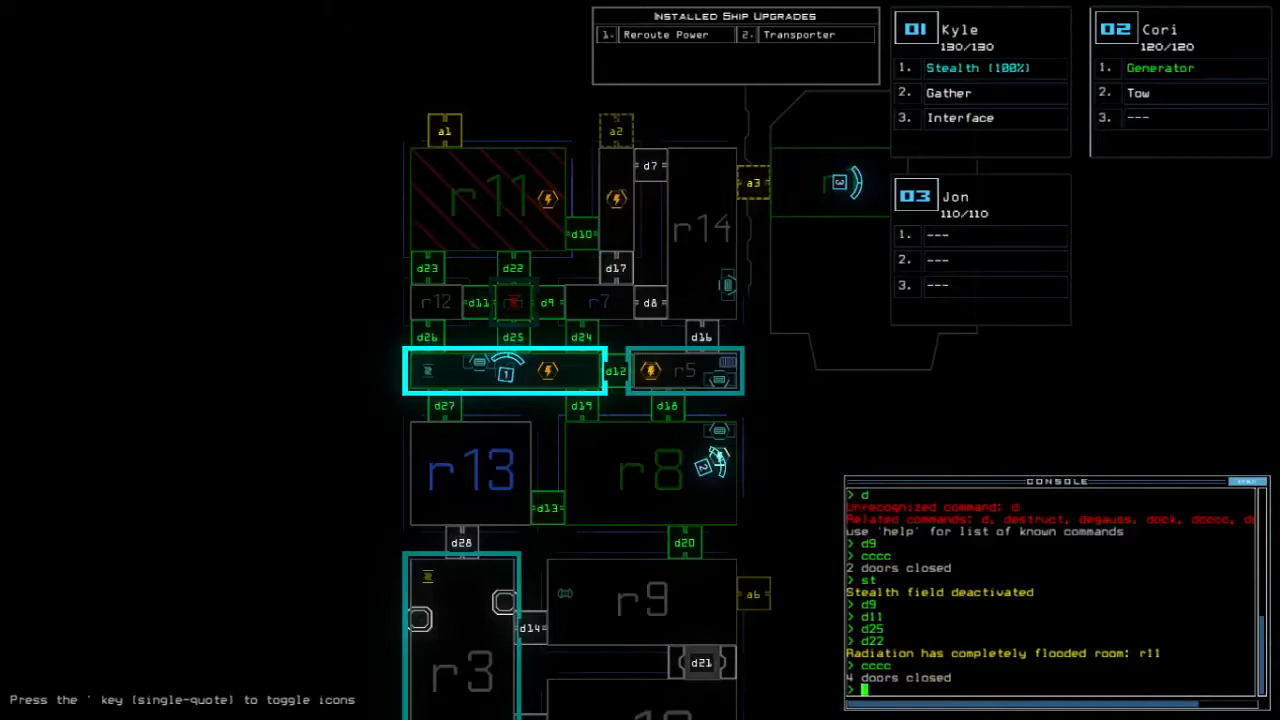
- Toggle door d11 to seal drone 1's area from the spreading radiation
type("d11")
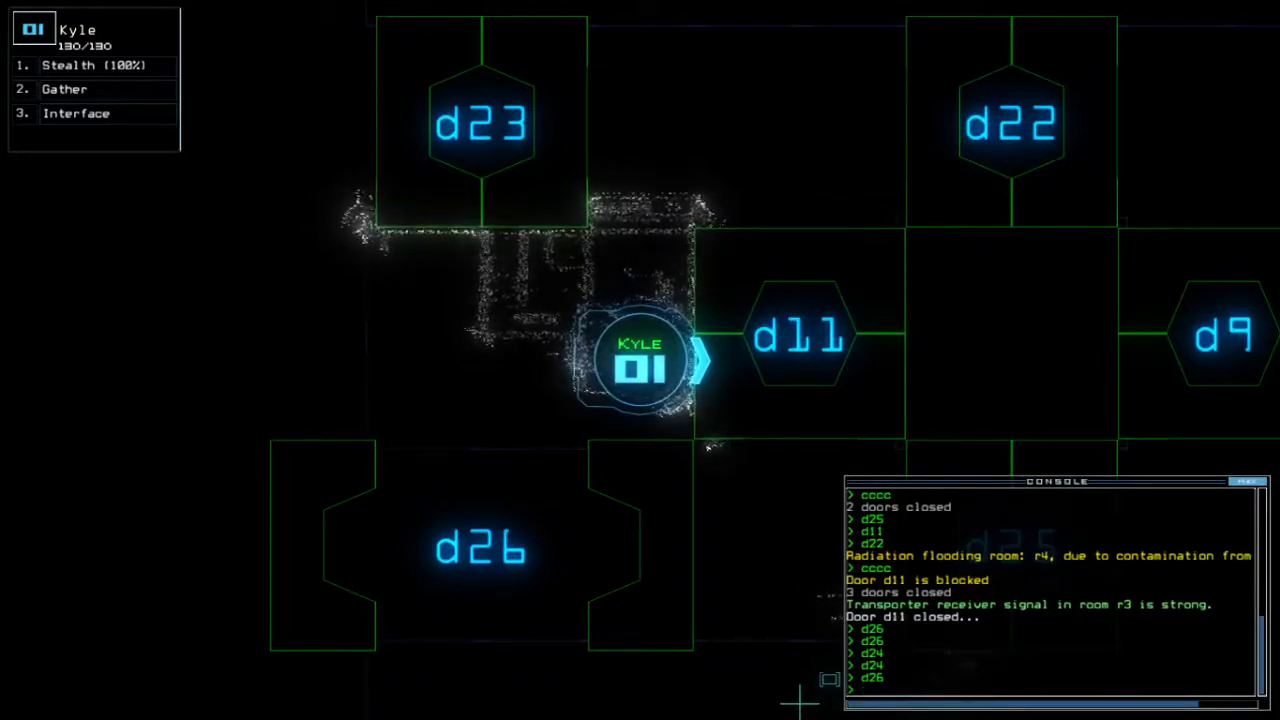
- Enter the final commands to degauss and leave the derelict ship
type("d")
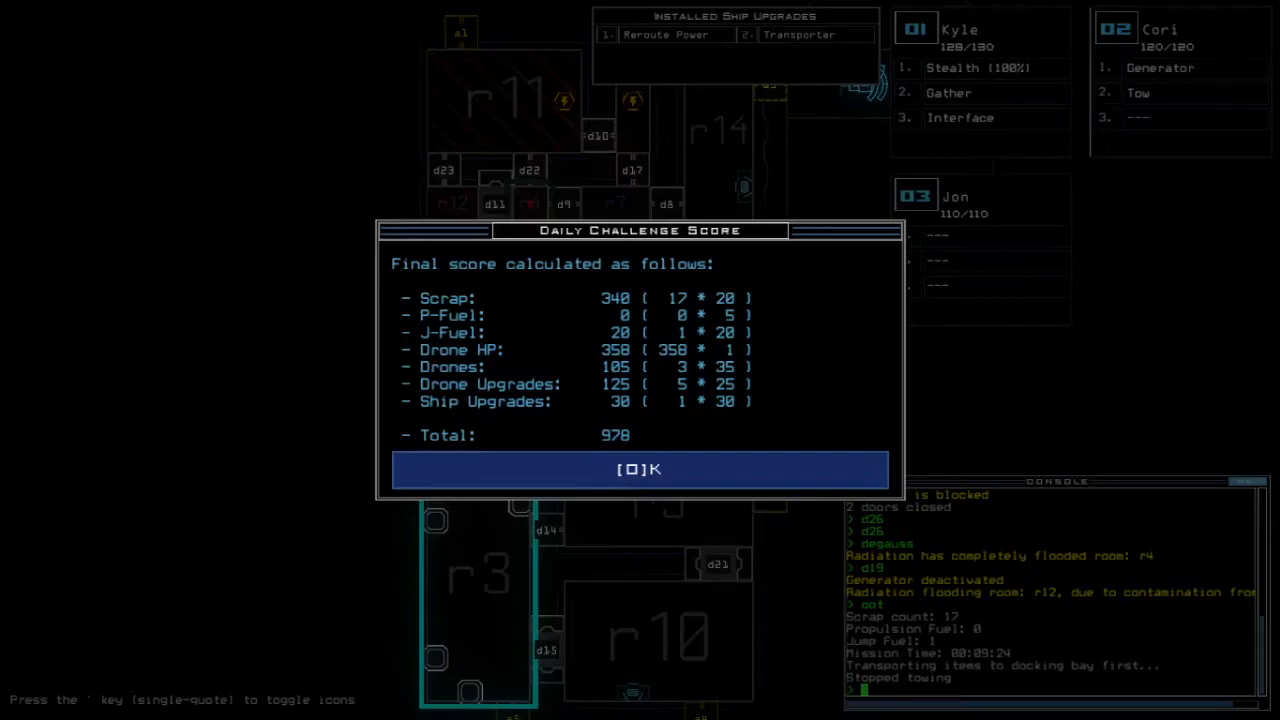
- Dismiss the Daily Challenge score of 978 to view the leaderboard
left_click(639, 469)
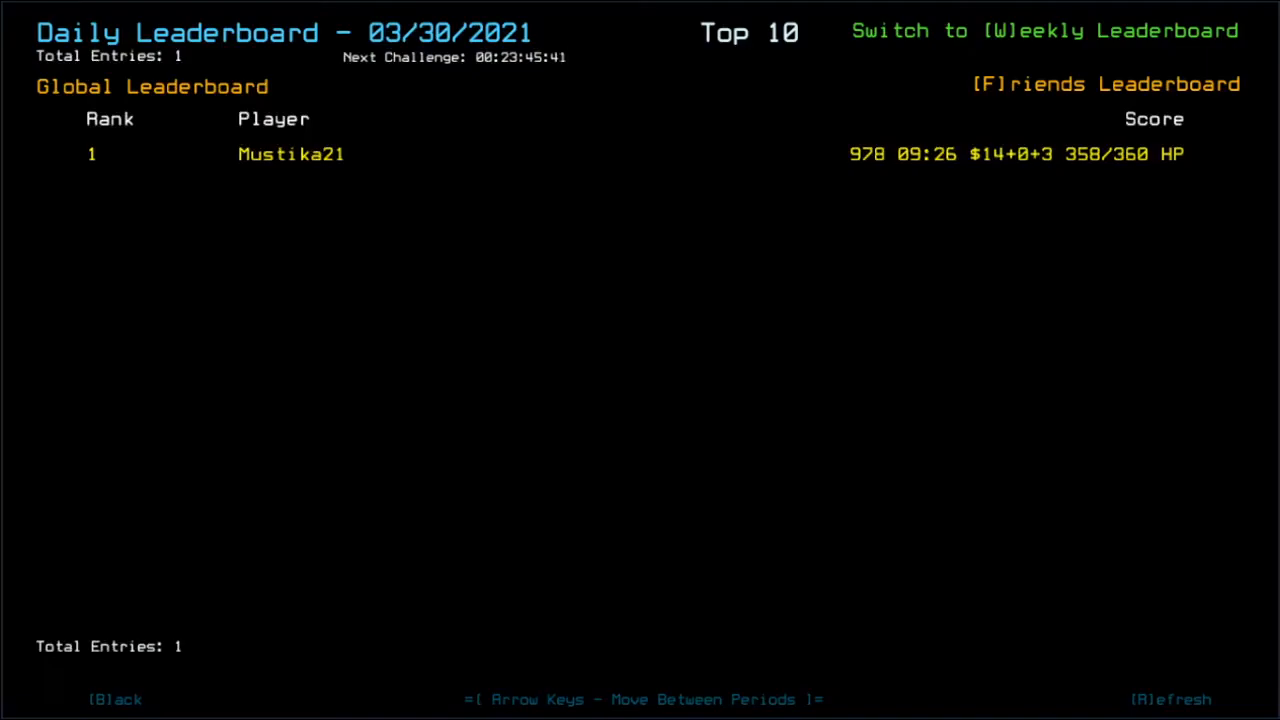